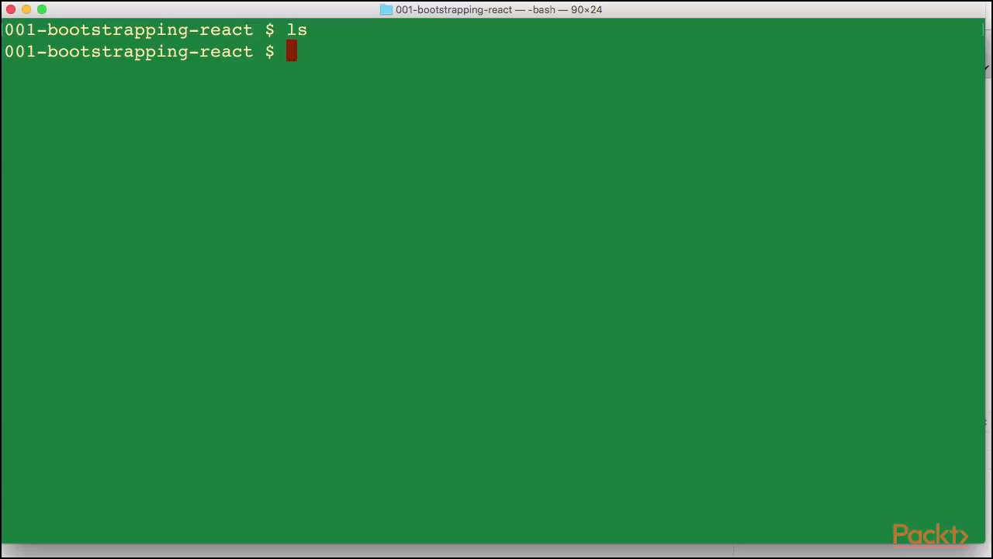
Step: Check the versions to confirm Node v6.3.0 and npm 3.10.5, then clear the terminal
type("node -")
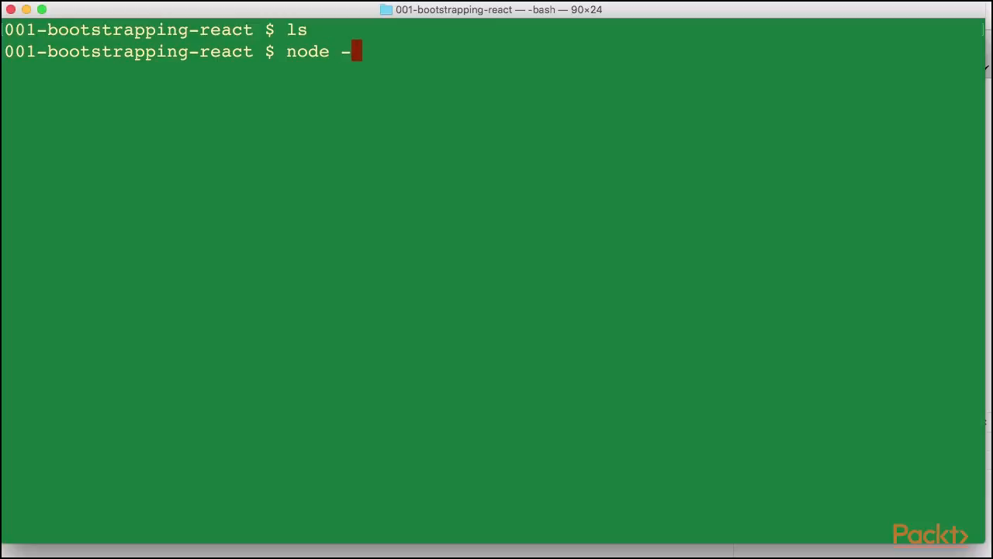
key("Return")
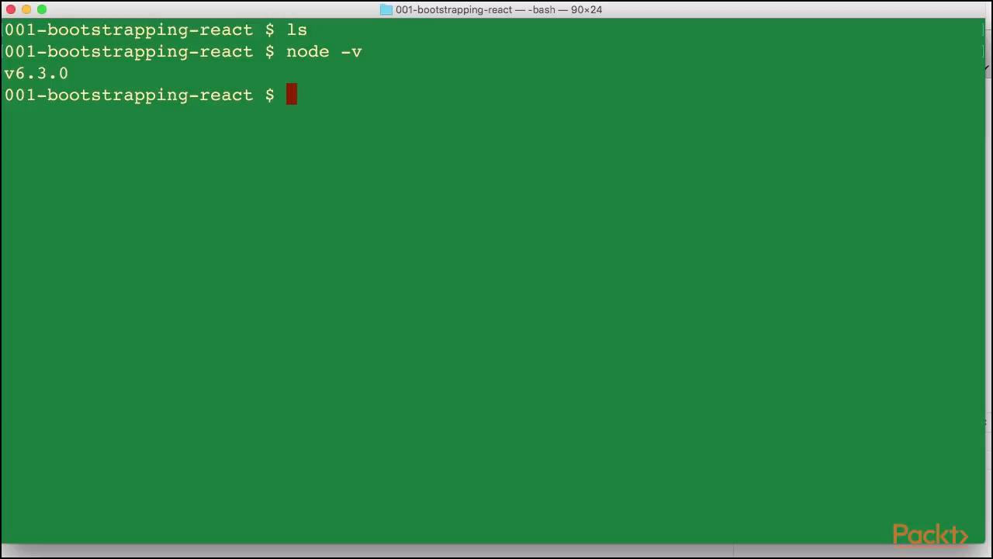
type("n")
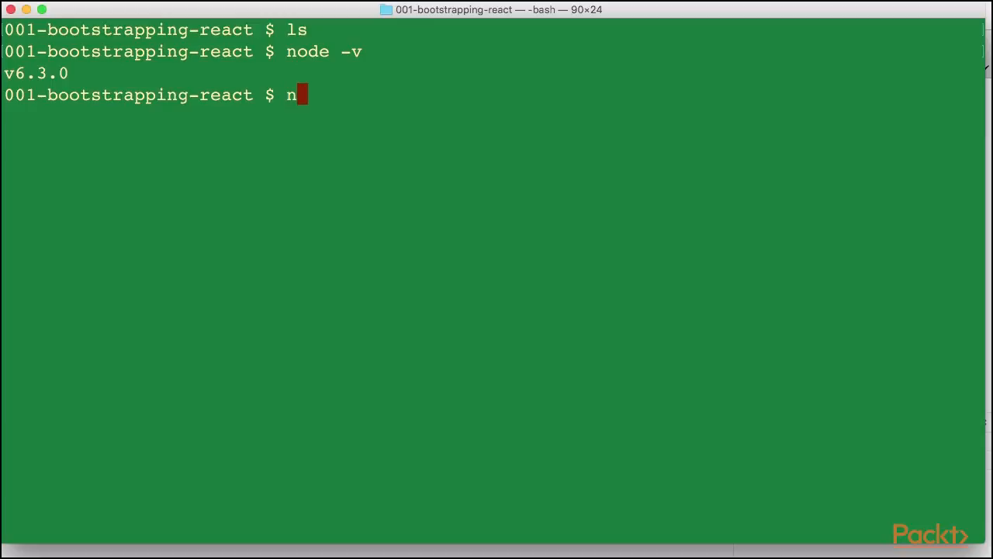
key("Return")
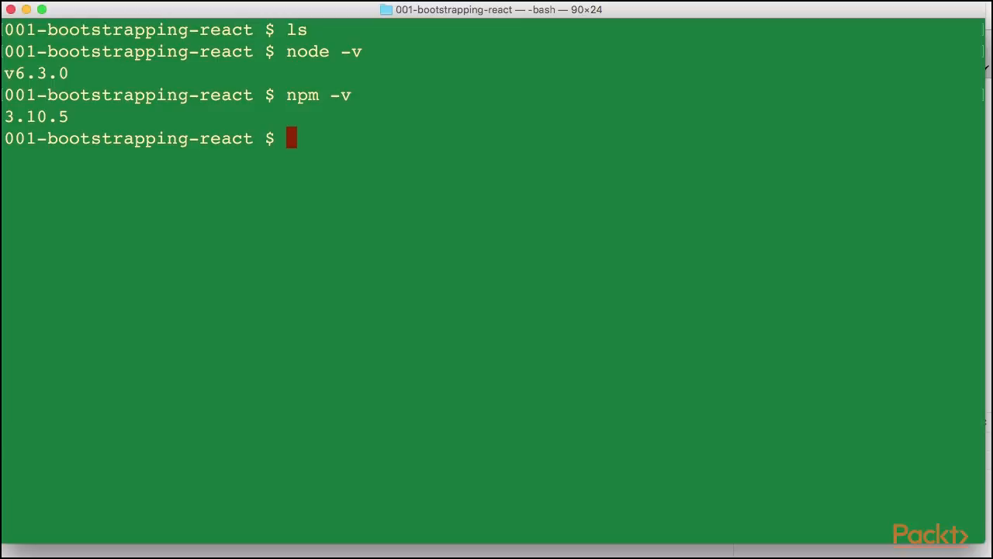
type("clear")
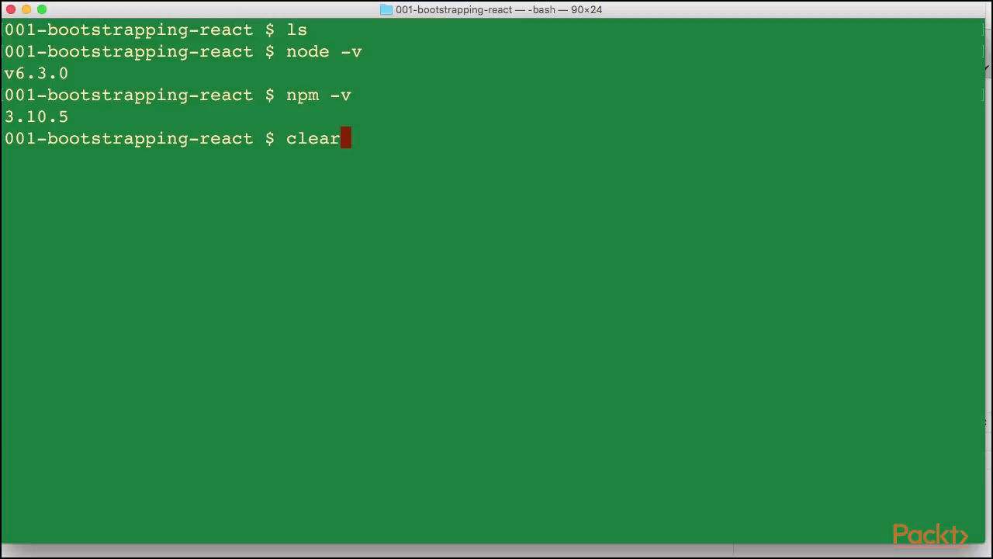
key("Return")
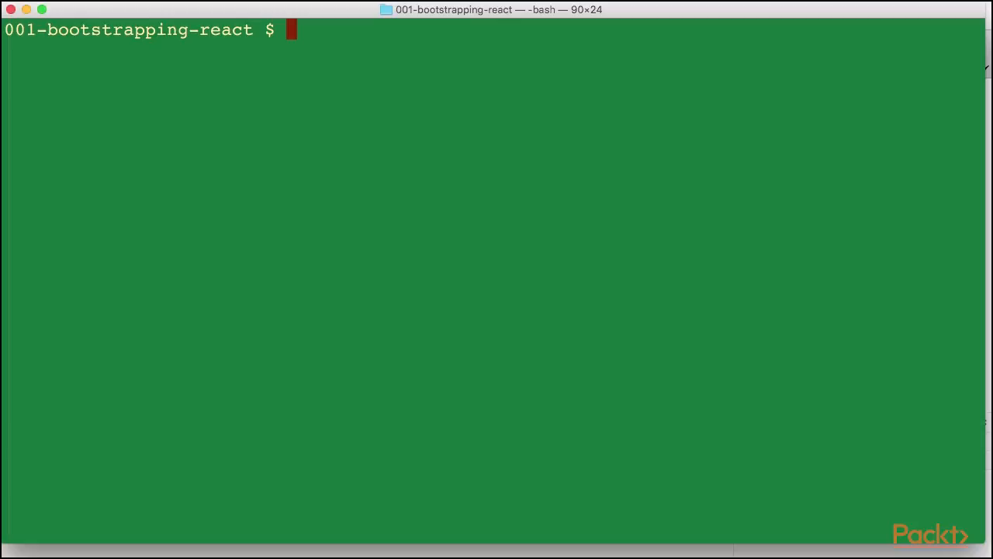
Step: Create the public folder with an img subfolder using mkdir -p public/img
type("m")
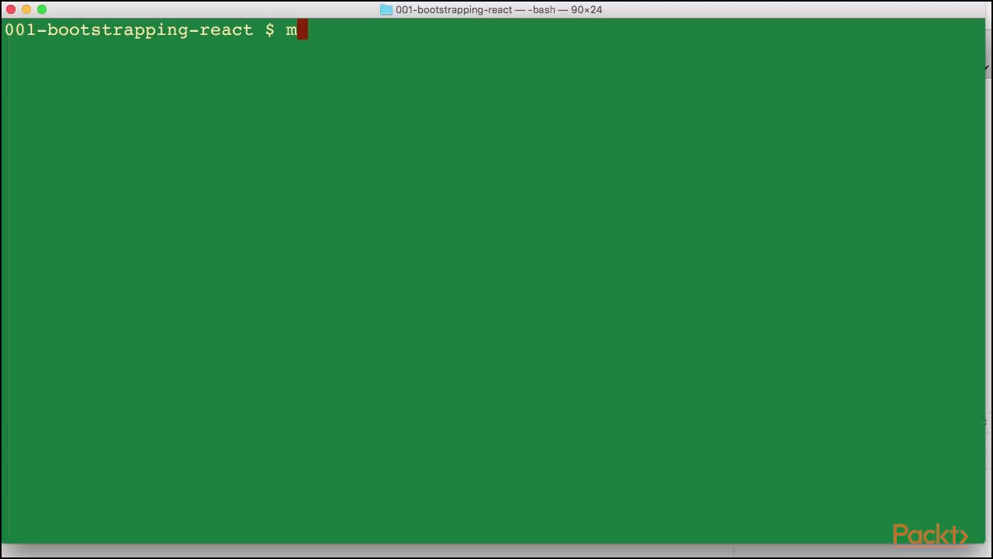
key("Backspace")
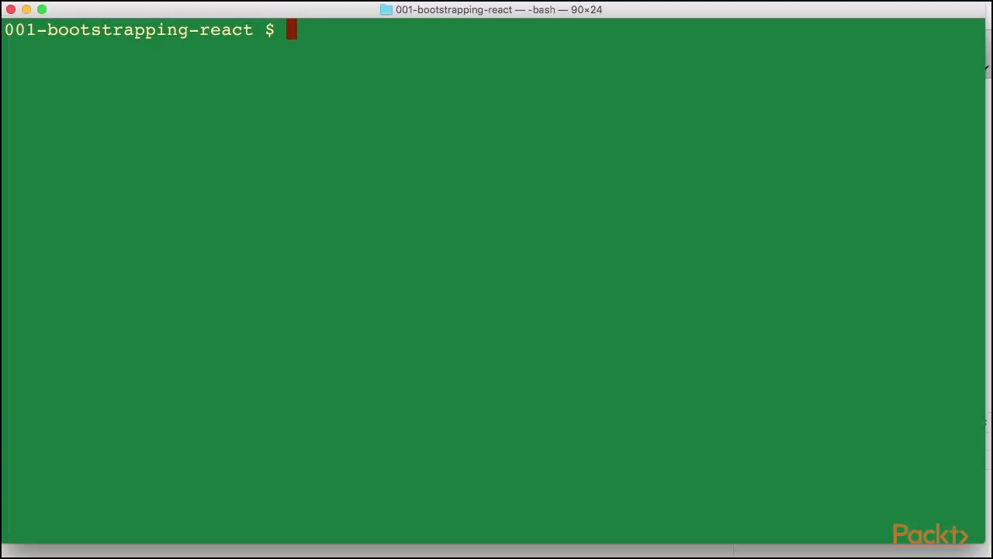
type("mkdir -")
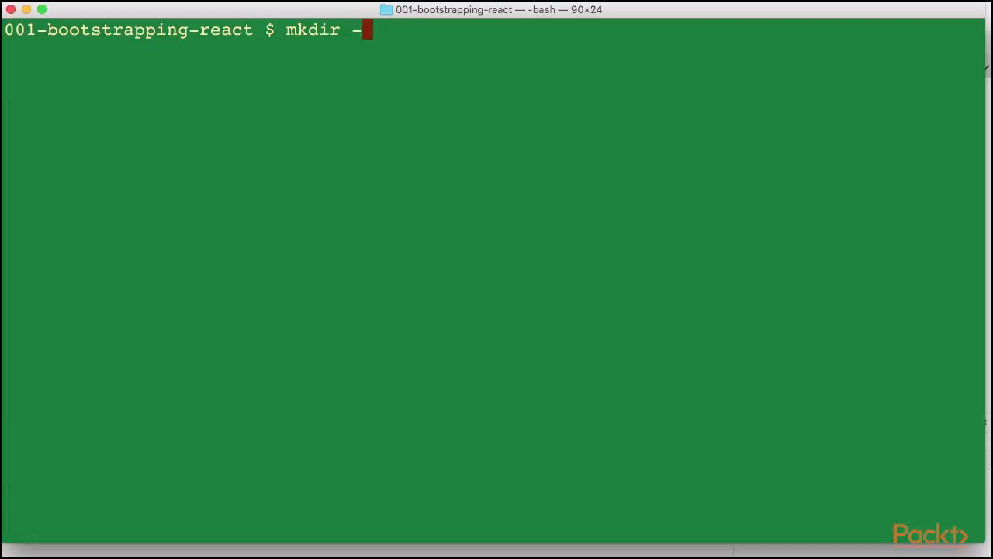
type("p p")
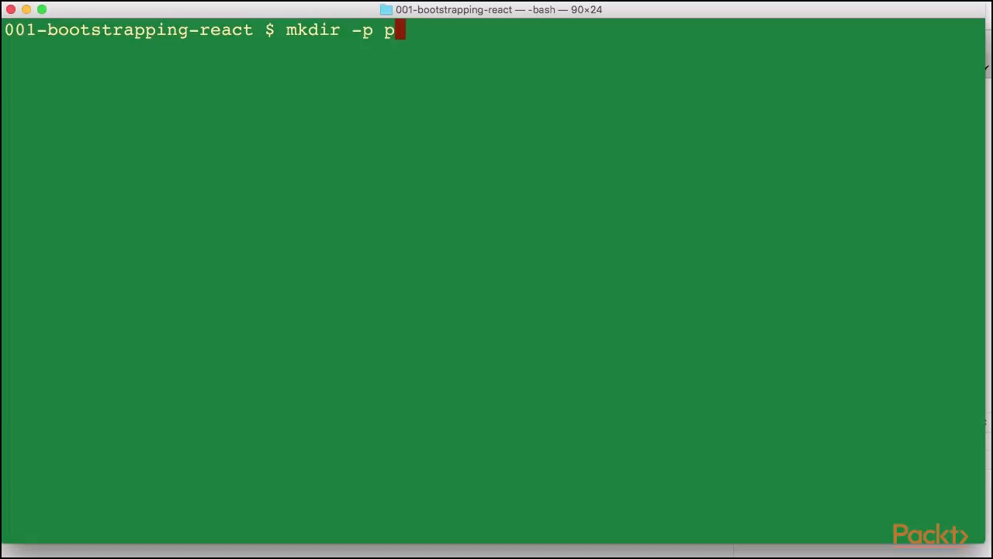
type("ublic/img")
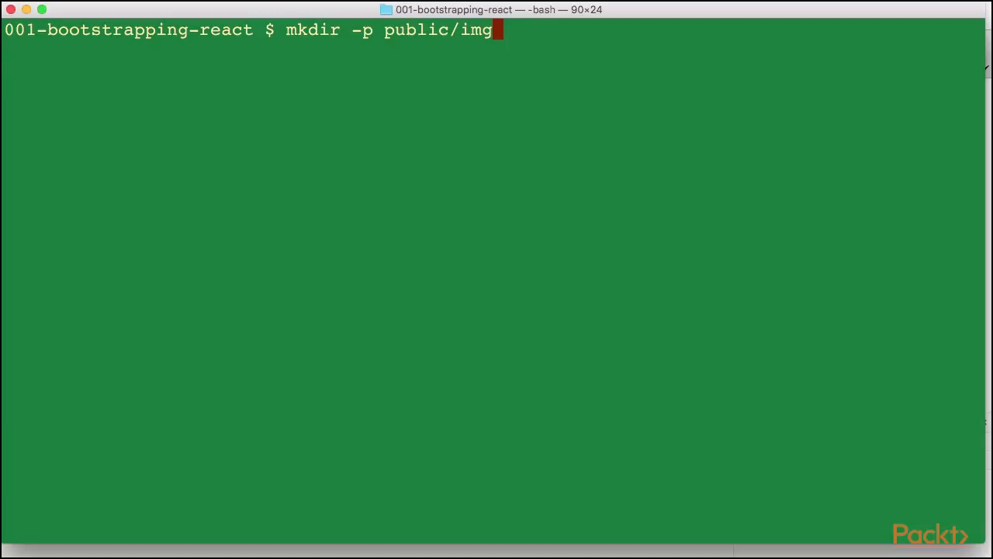
key("Return")
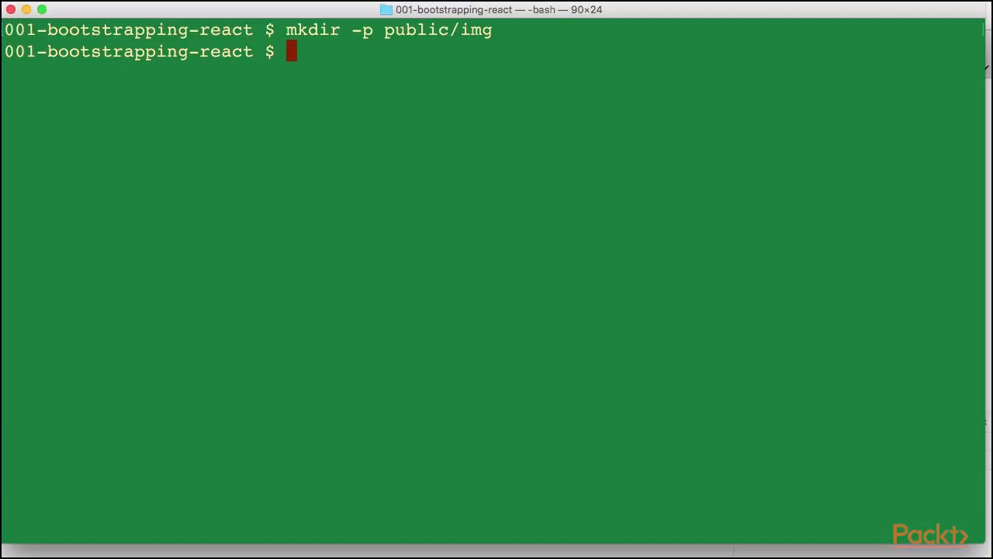
Step: Generate package.json with npm init, accepting all default answers
type("npm")
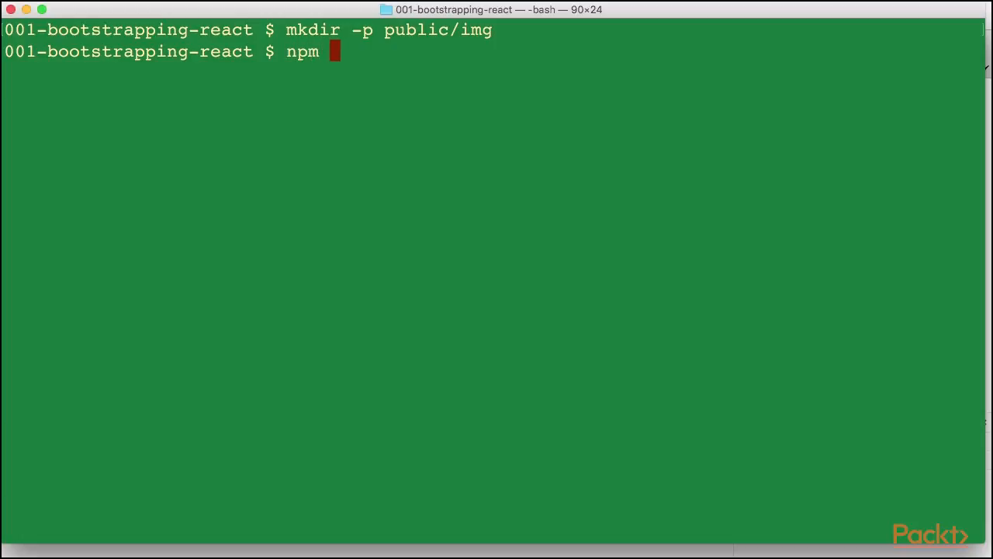
type("init")
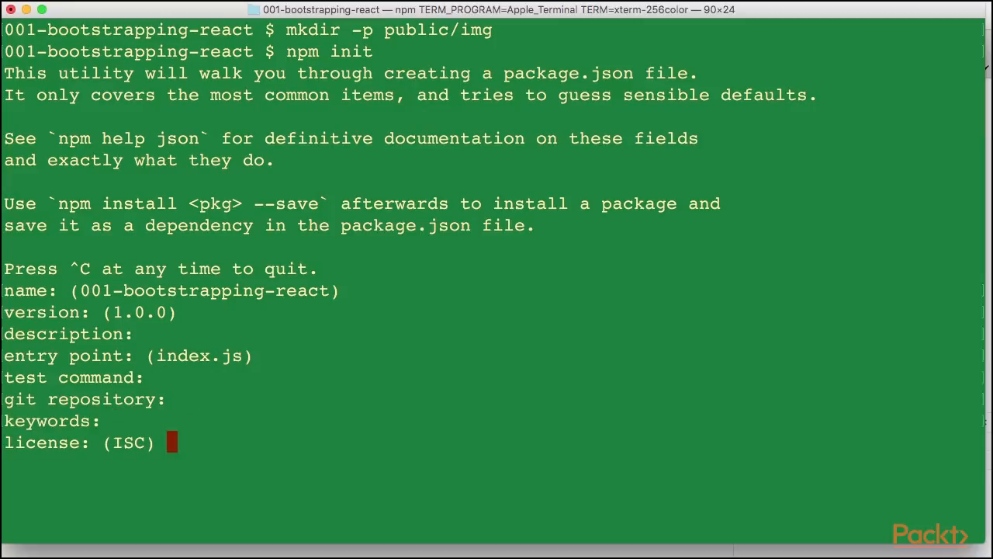
key("Return")
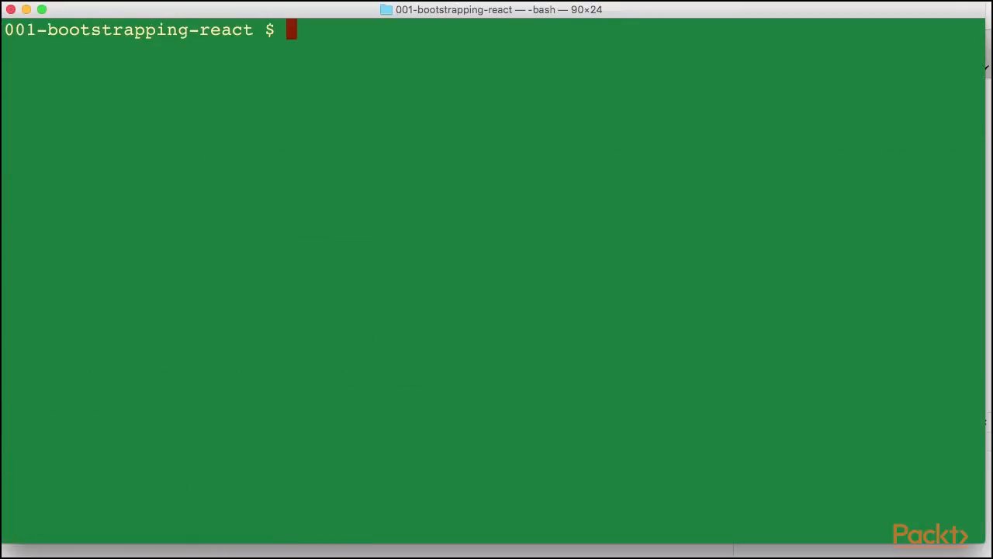
Step: List the folder showing package.json and public, then touch public/index.html
type("ls")
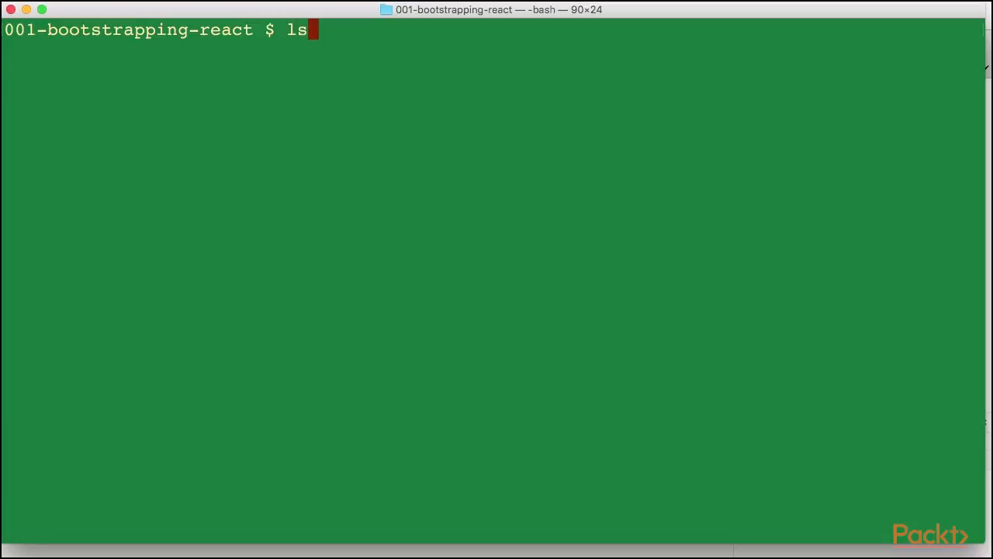
key("Return")
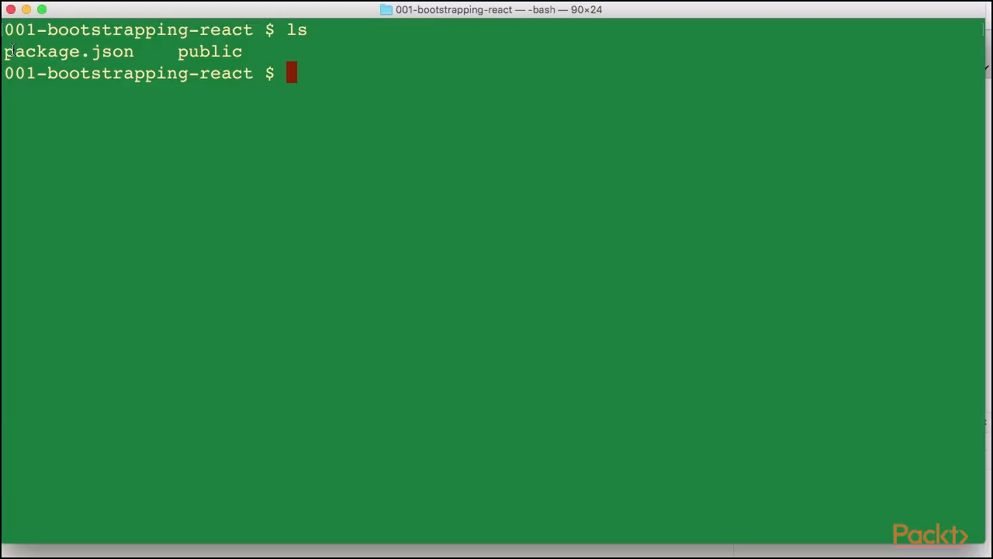
type("tou")
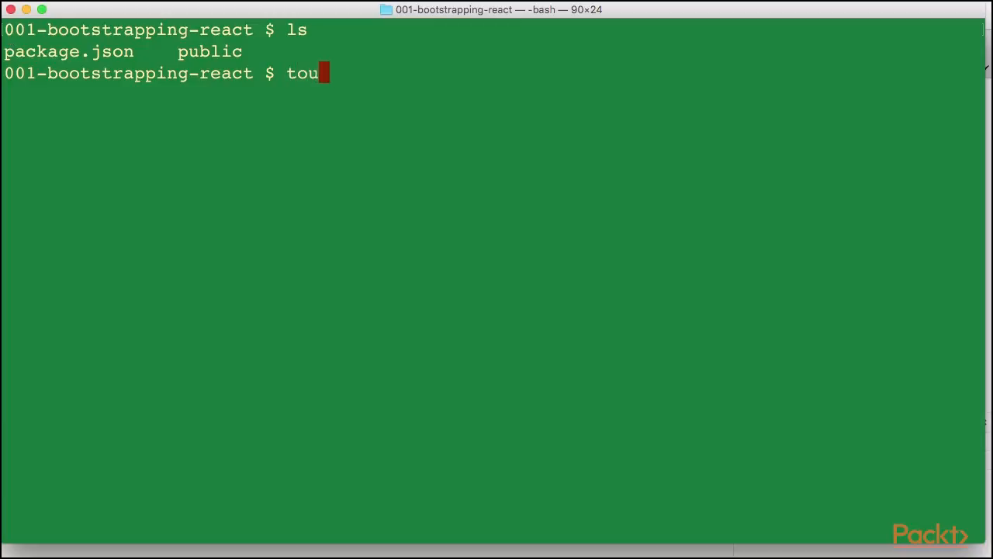
type("ch")
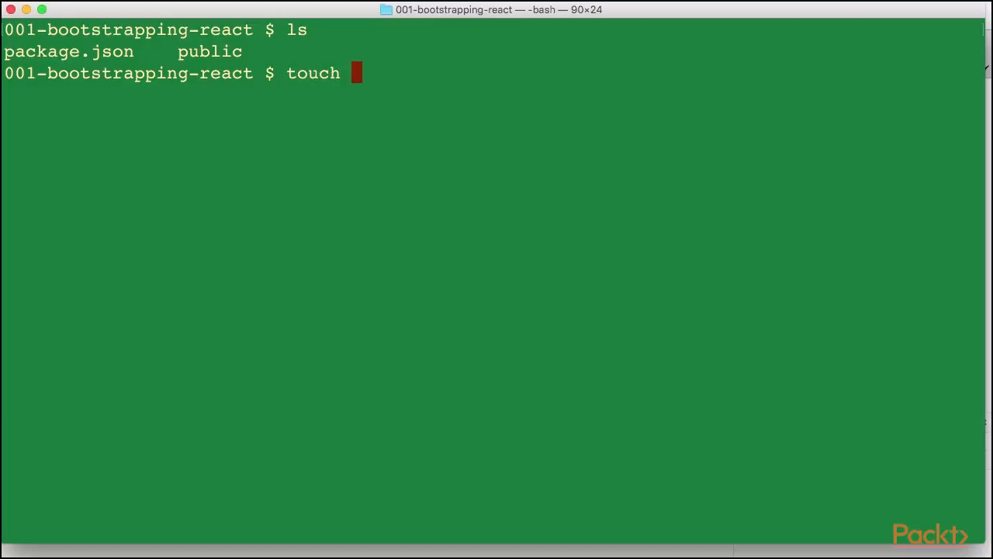
type("u")
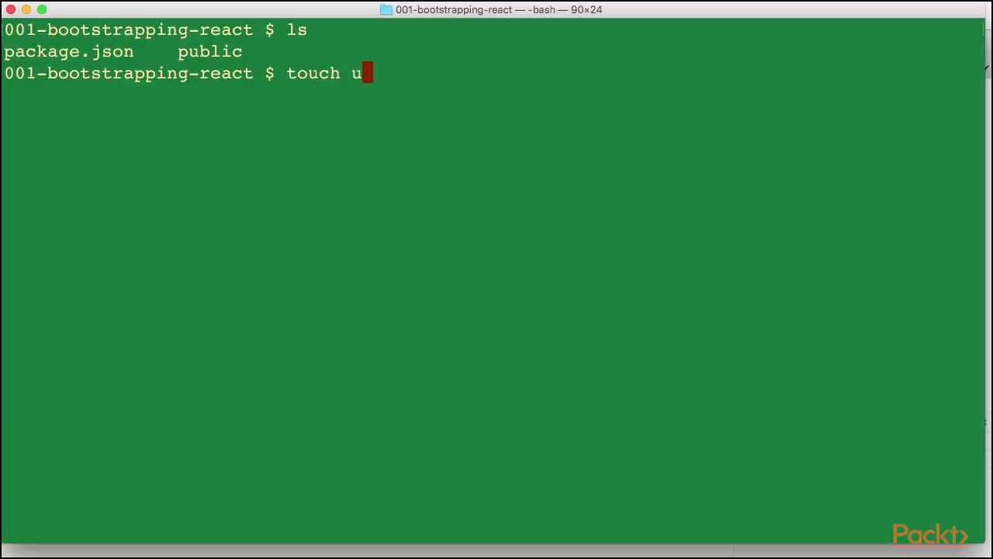
type("blic/index.")
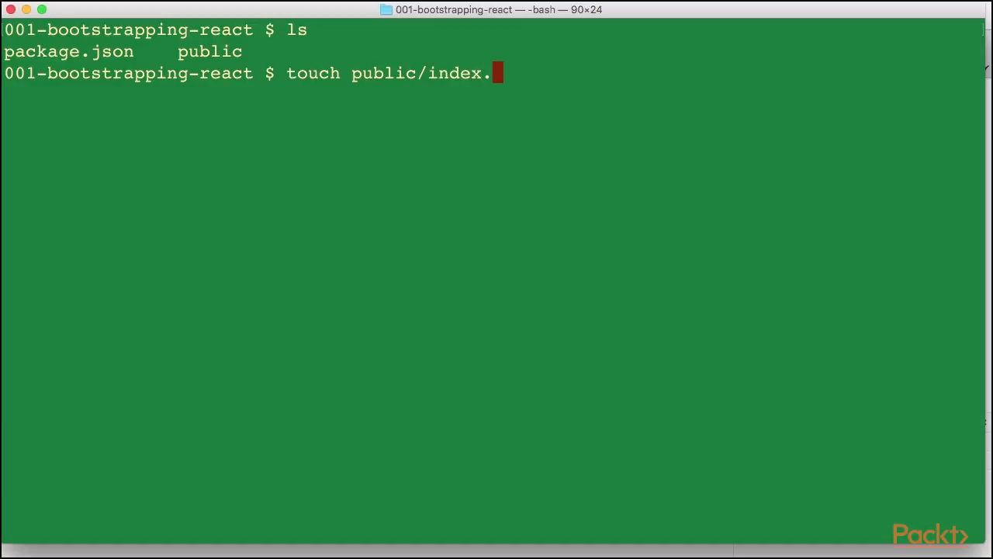
key("Return")
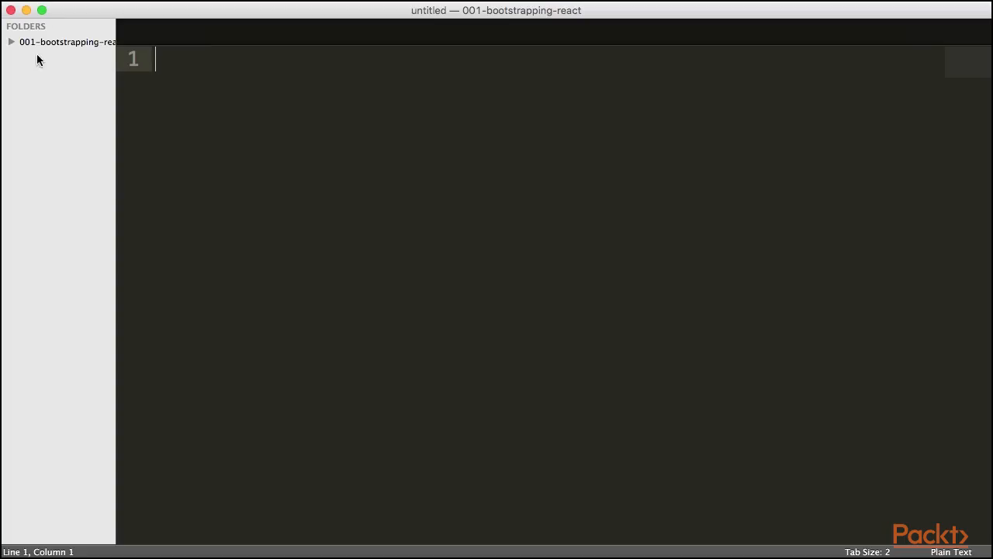
Step: Open public/index.html from the sidebar and type <!DOCTYPE html> on line one
left_click(12, 42)
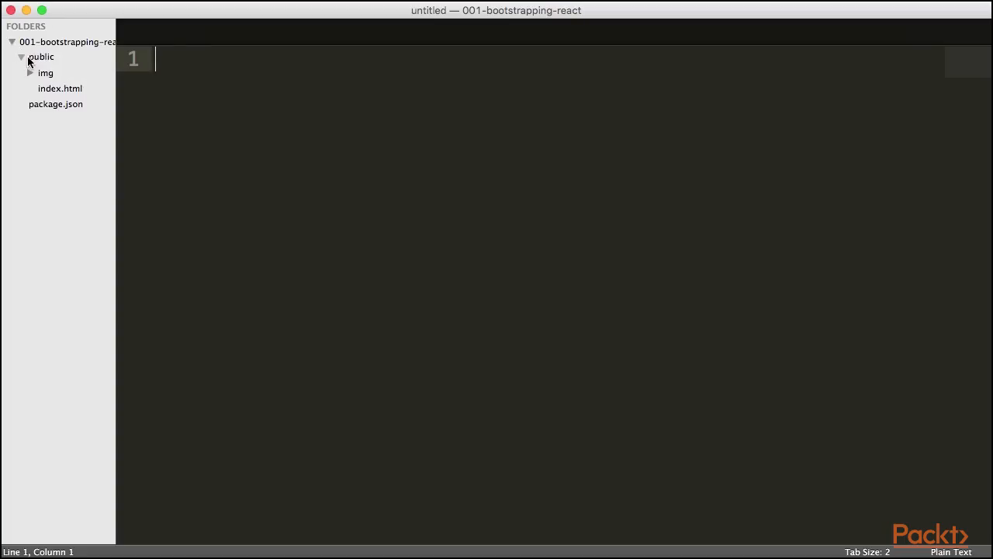
left_click(60, 88)
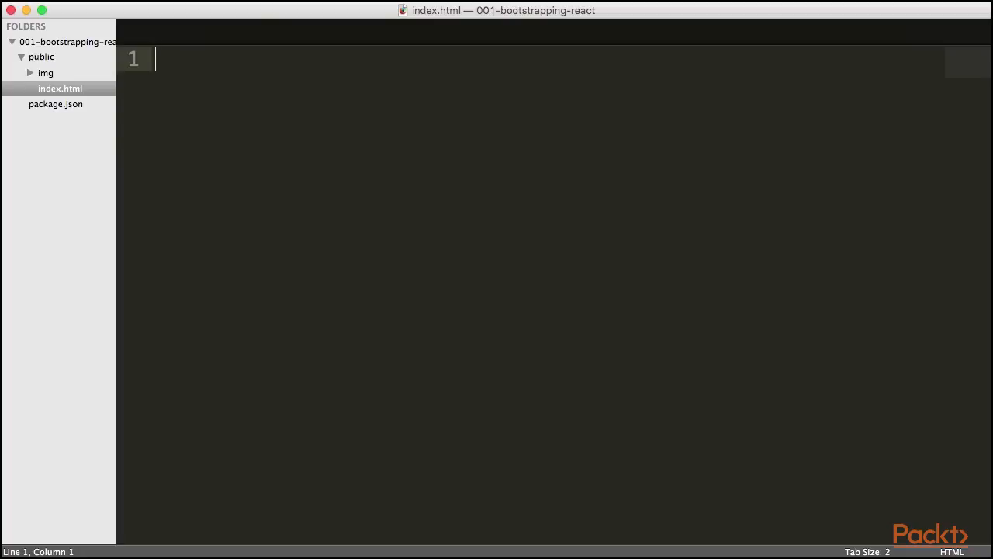
type("<!DO")
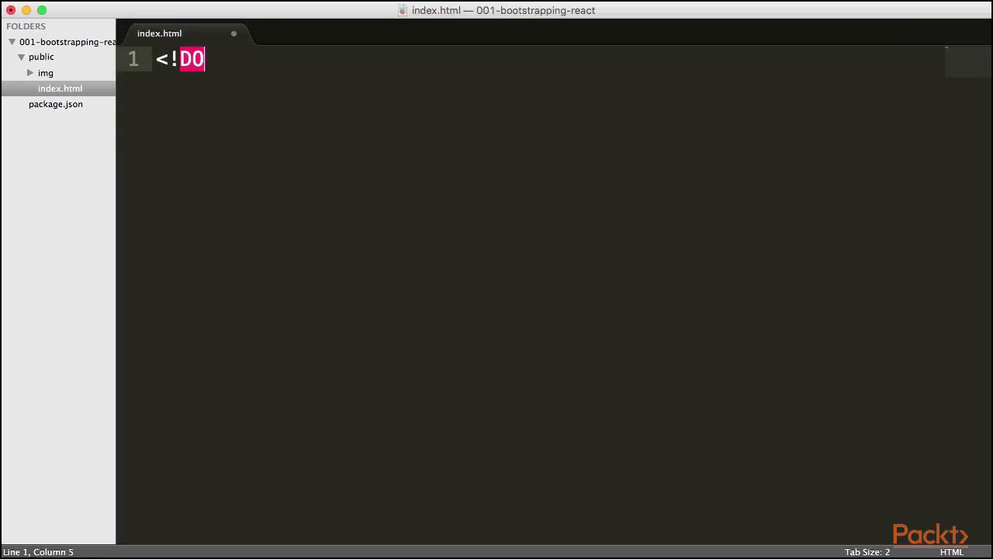
type("C")
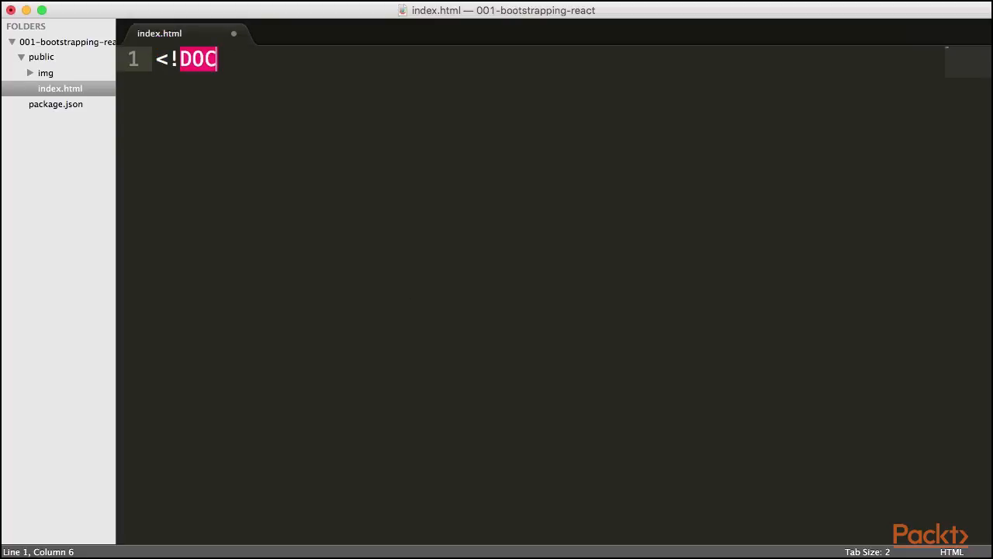
type("TYPE")
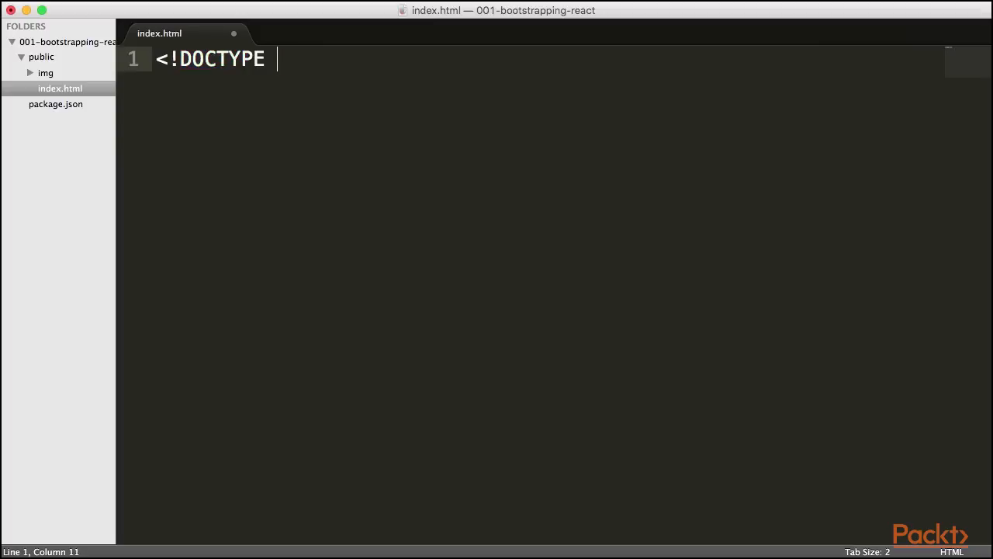
type("html>")
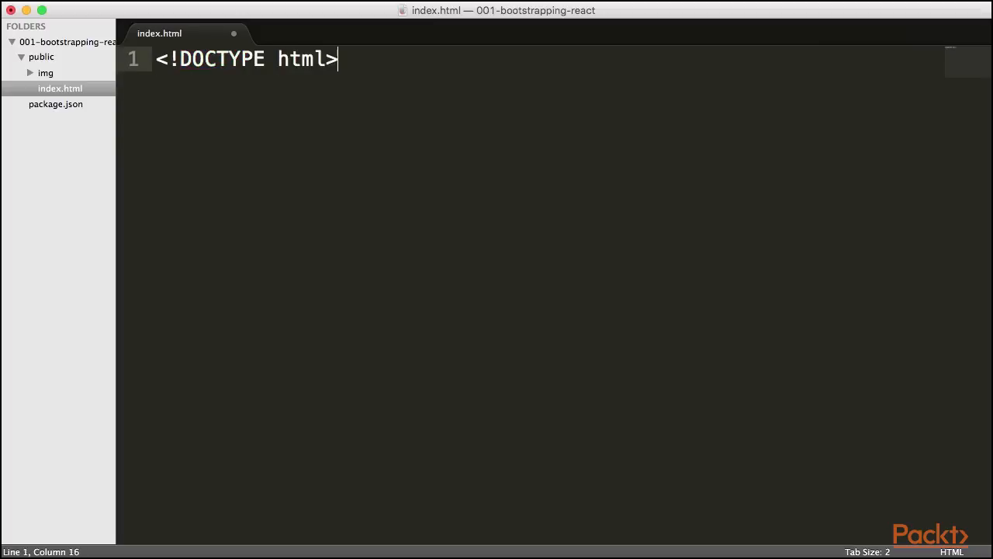
key("Return")
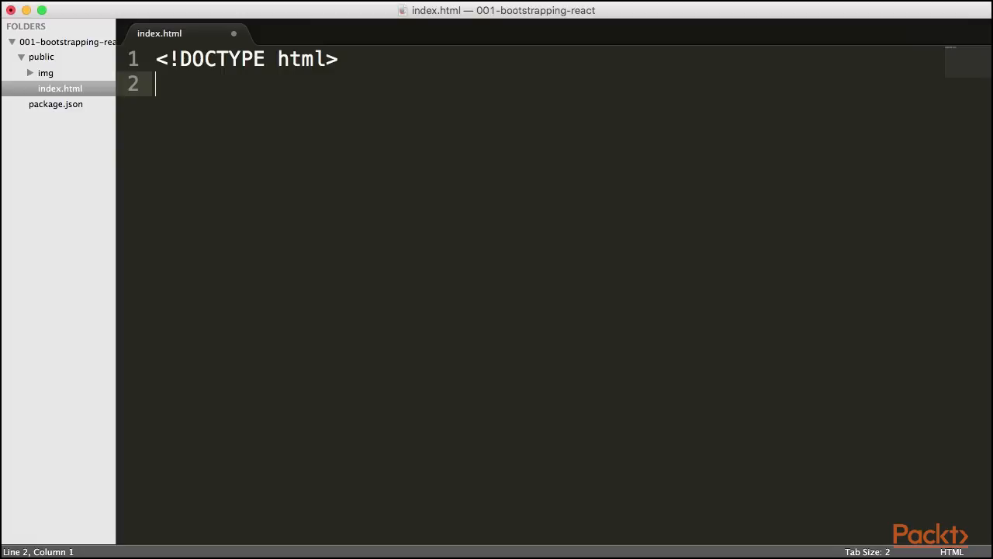
type("<ht")
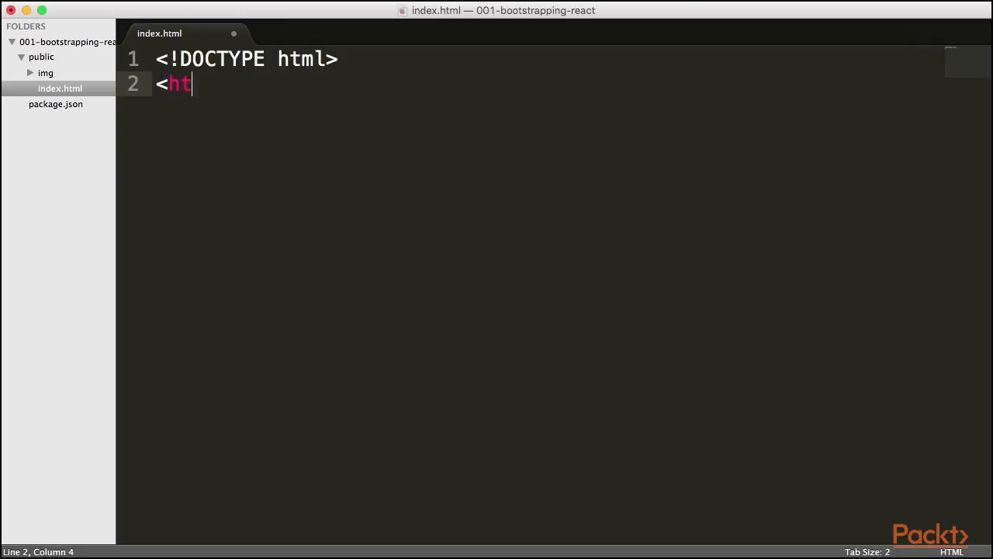
Step: Type the html element with lang="eg" containing empty head and body tags
type("ml la")
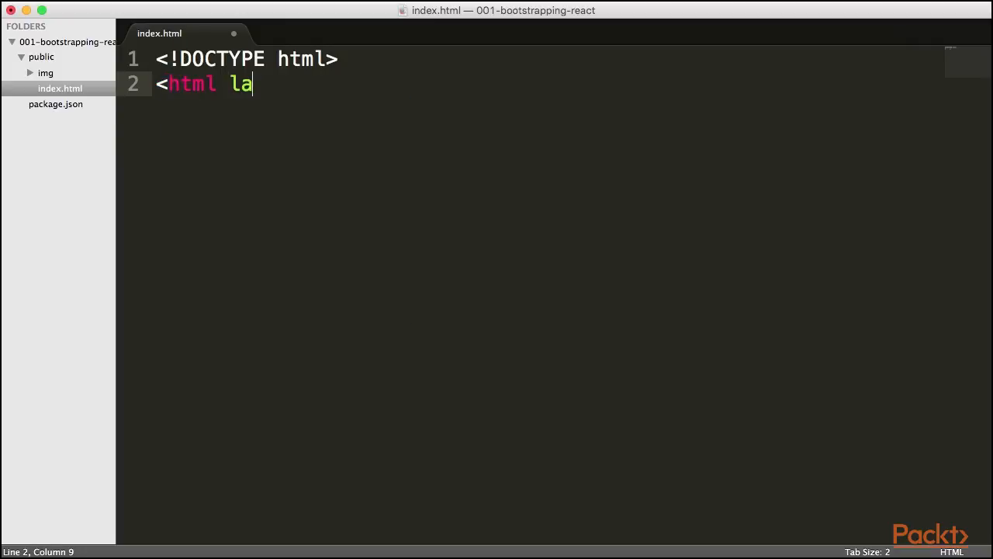
type("ng=\"eg\"")
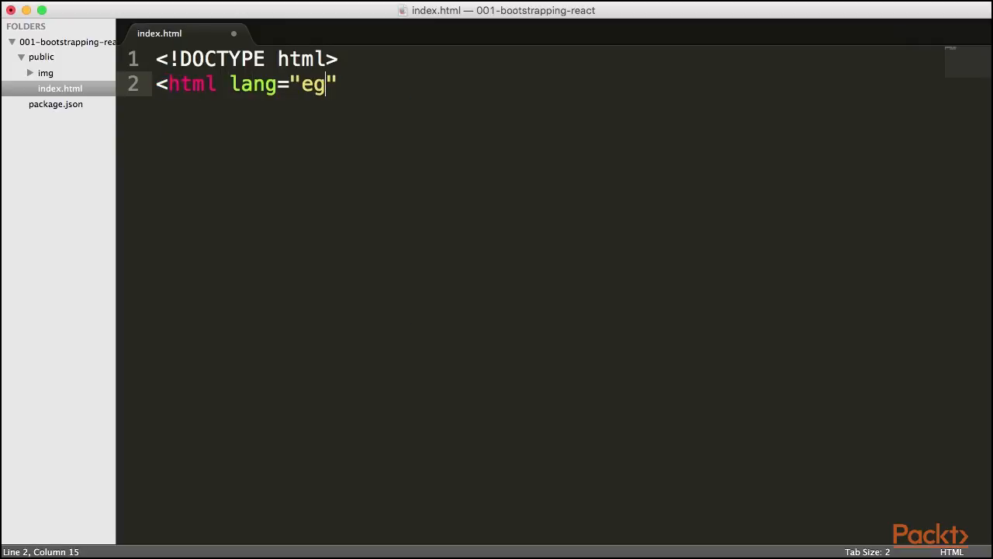
type(">")
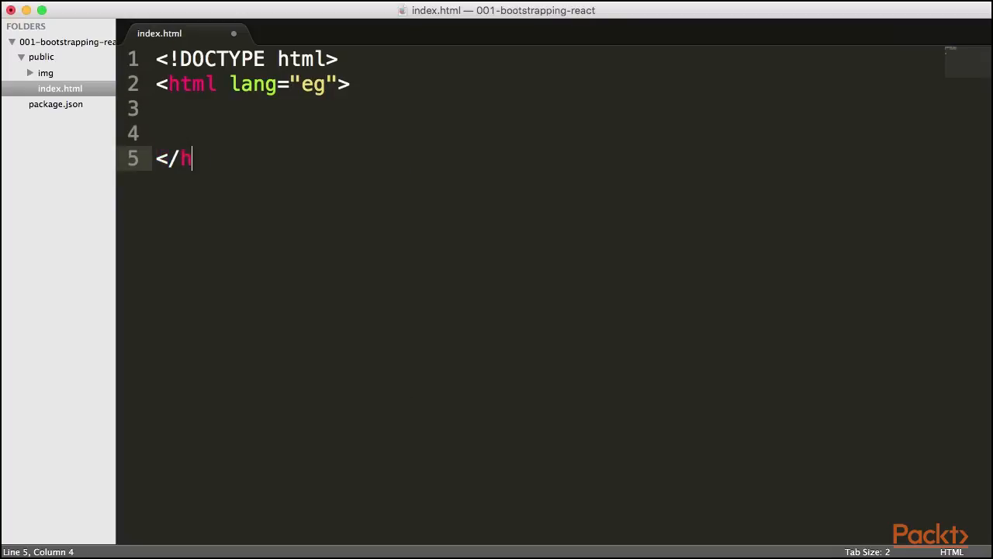
type("tml>")
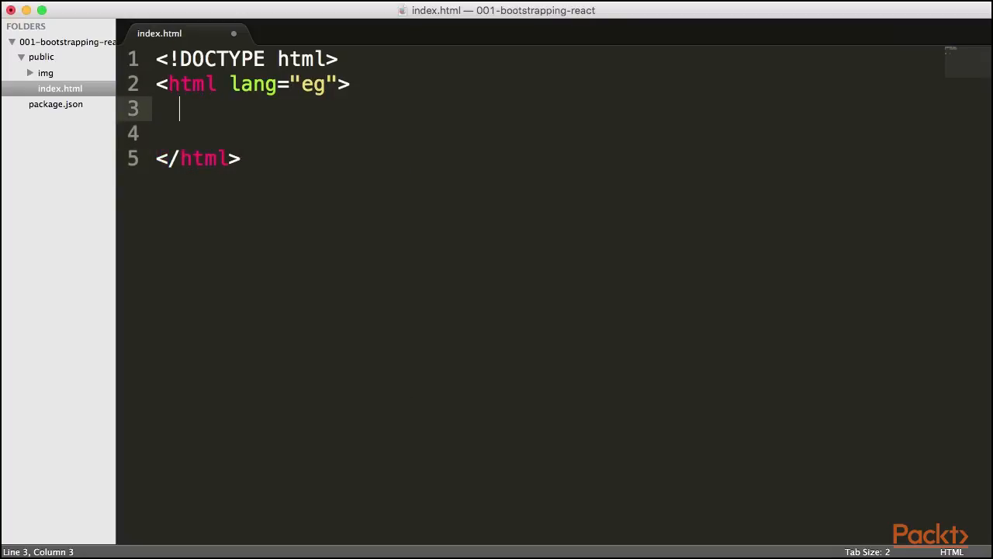
type("<head>")
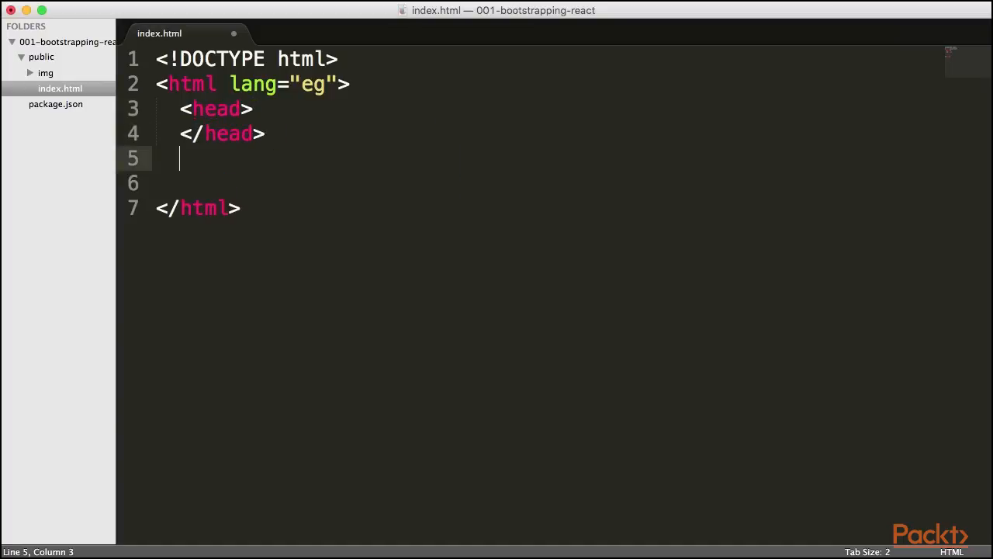
type("<body>")
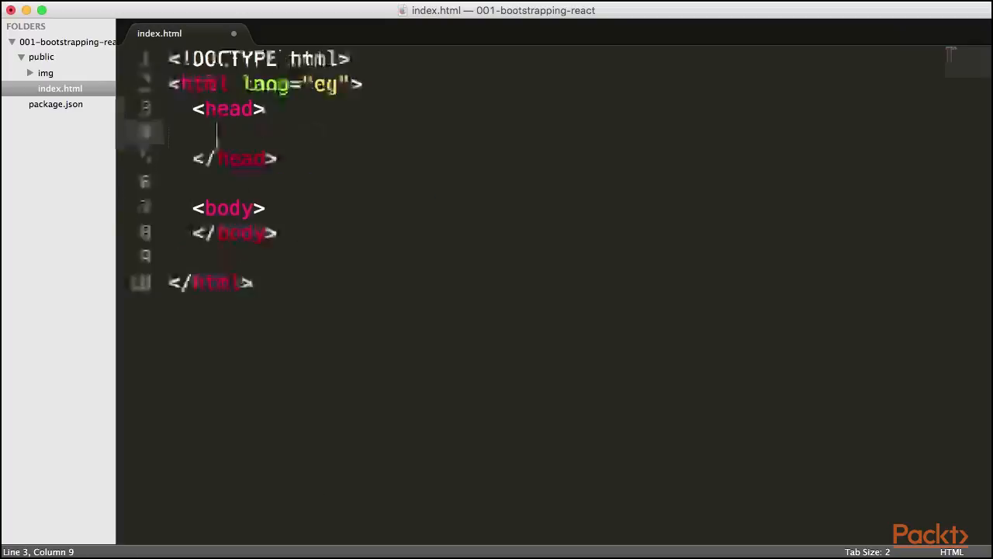
Step: Add a <meta charset="utf-8"> tag inside the head
type("<meta")
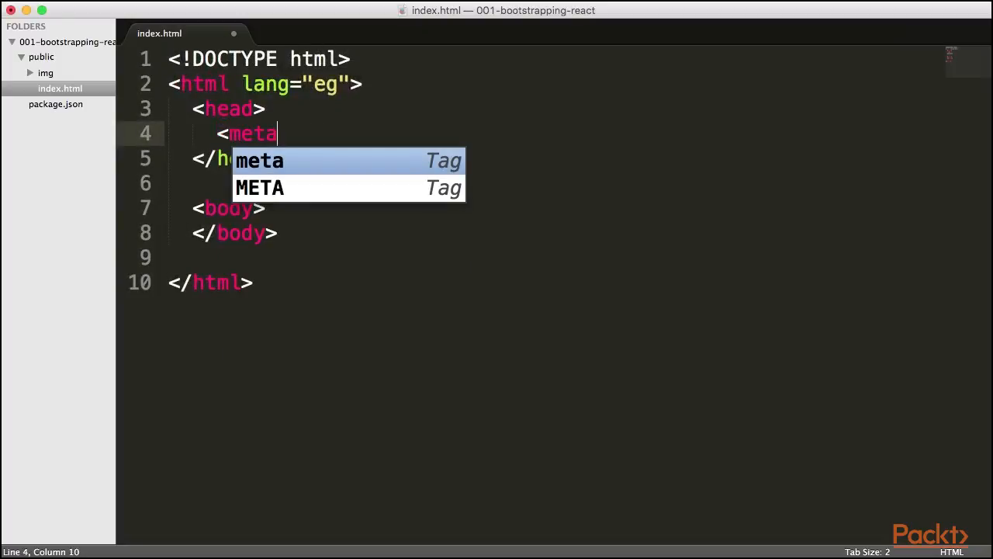
type("ch")
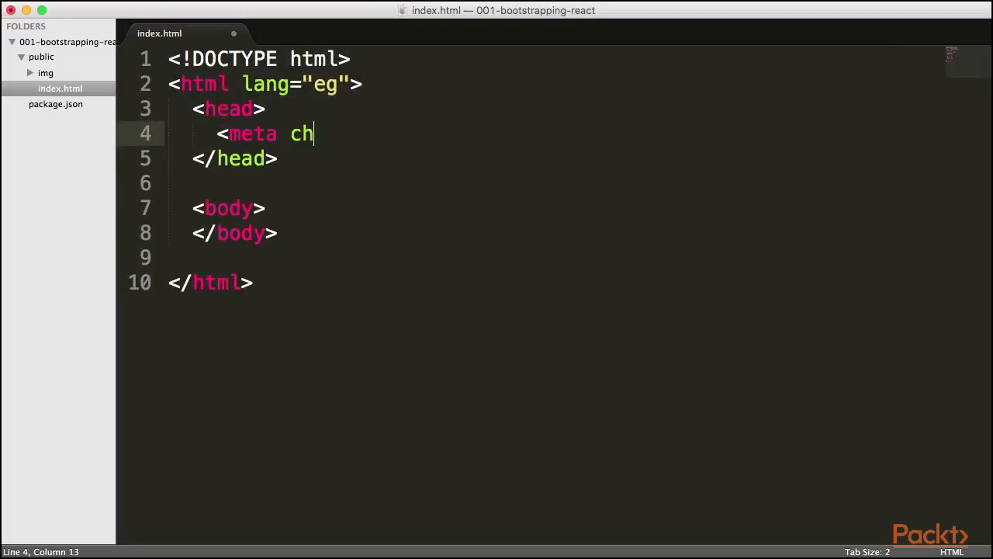
type("arset=\"ut\"")
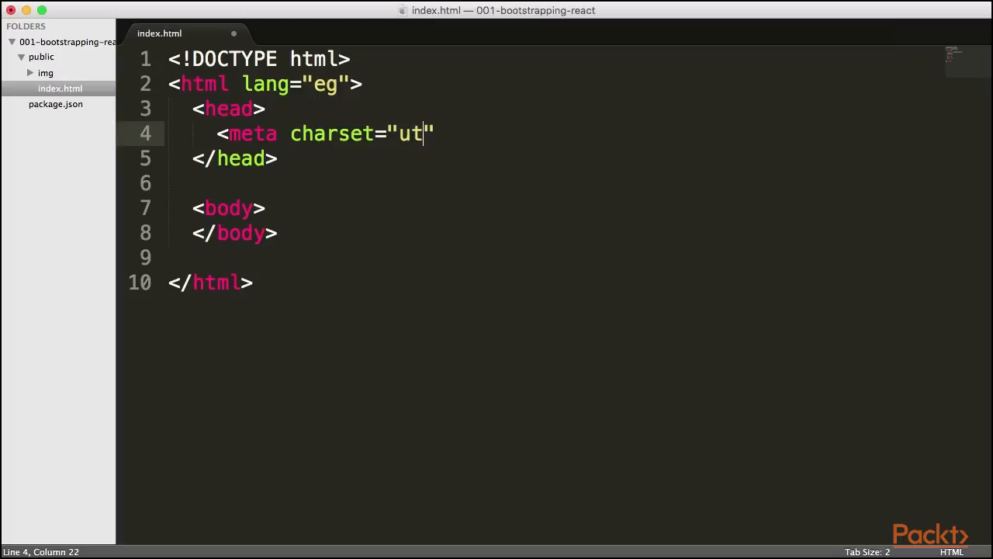
type("f-8")
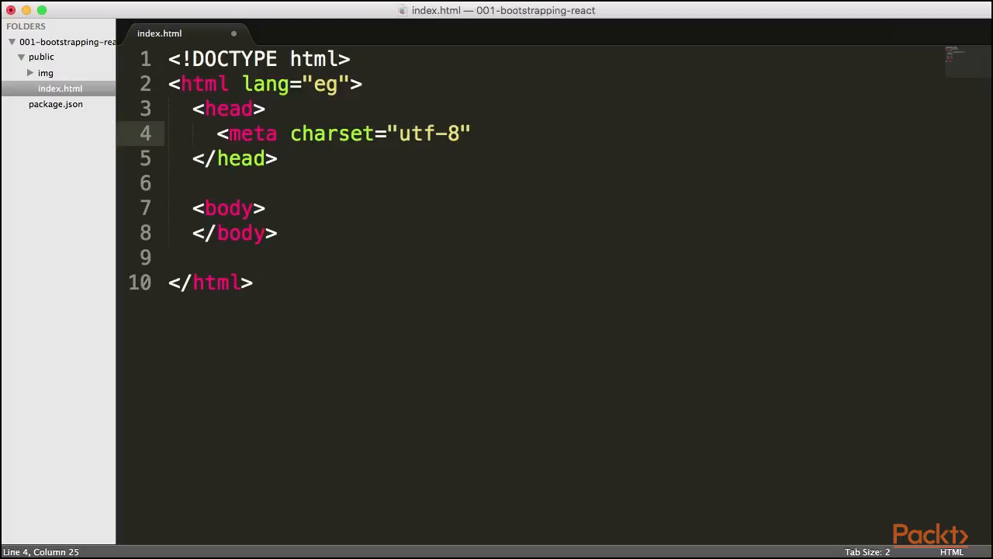
Step: Start a new meta tag with http-equiv="X-UA-Comatible"
type("<")
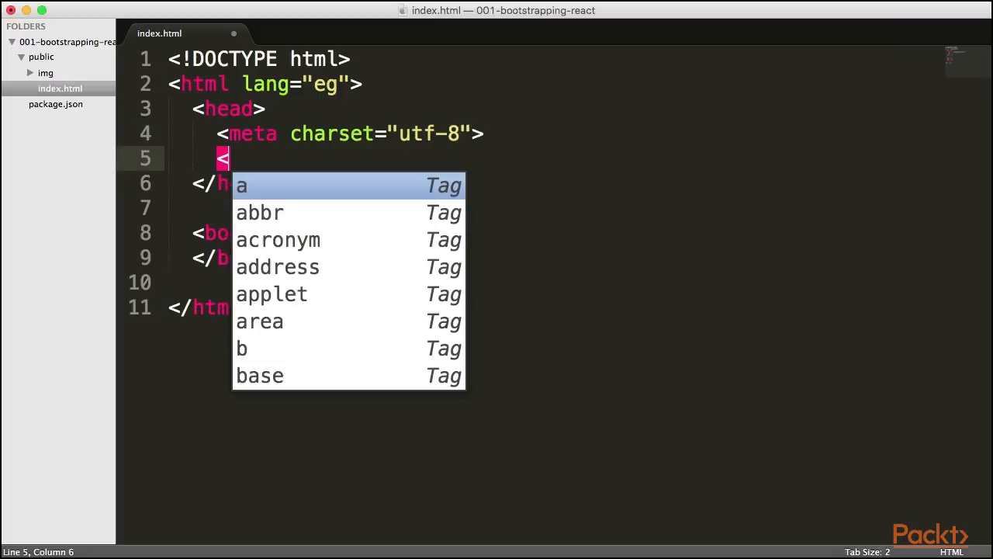
type("meta")
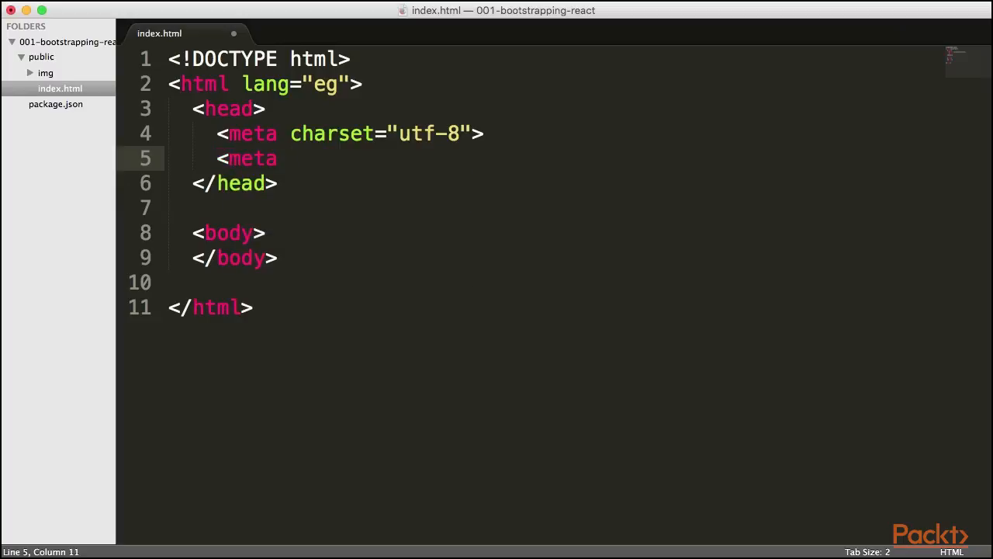
type("http")
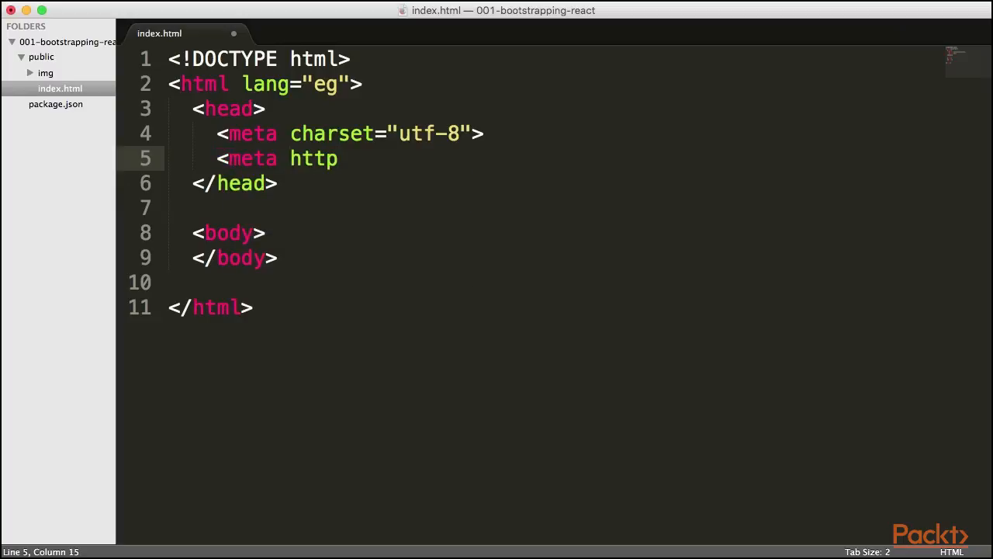
type("-equiv=\"")
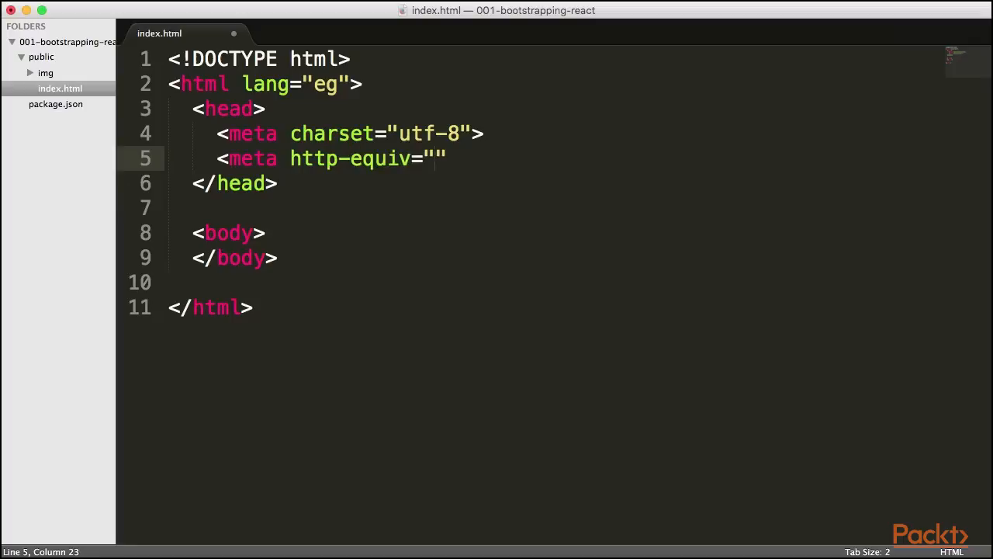
type("X-UA")
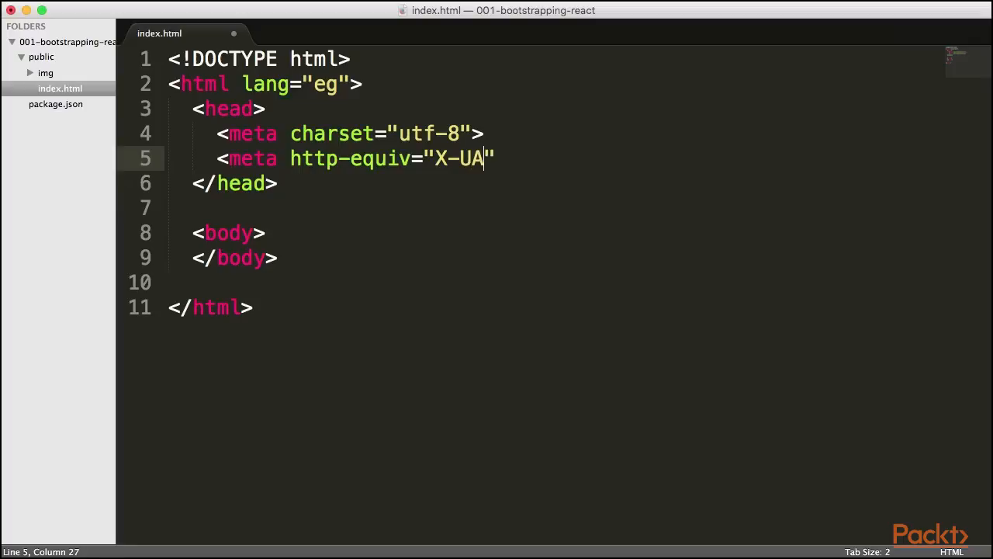
type("-Com")
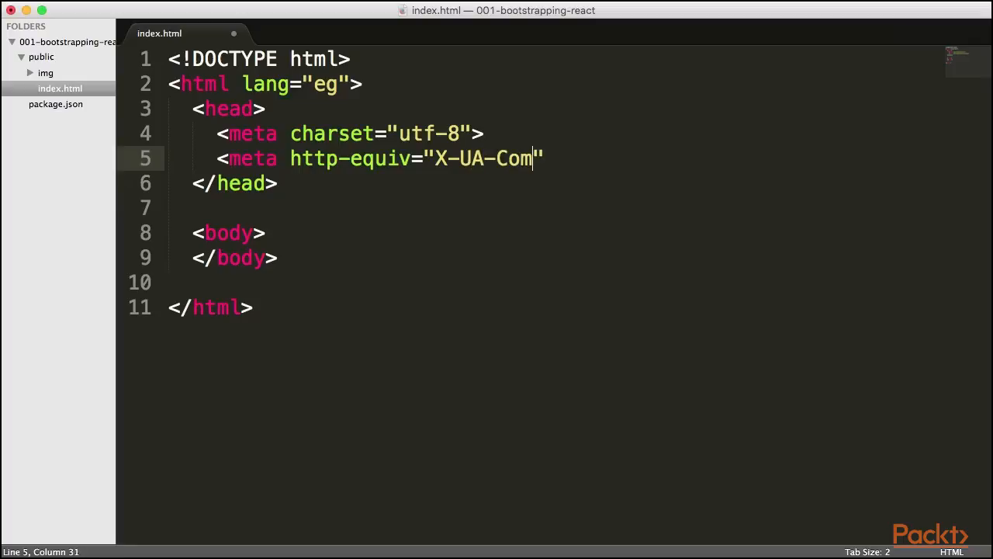
type("atible\"")
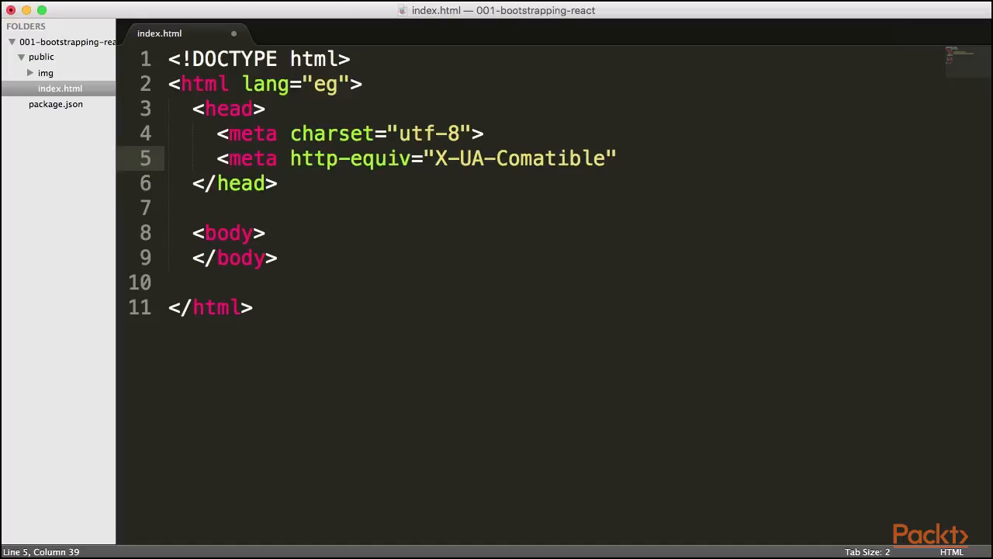
Step: Give the http-equiv meta tag content="IE=edge" and close it
type("c")
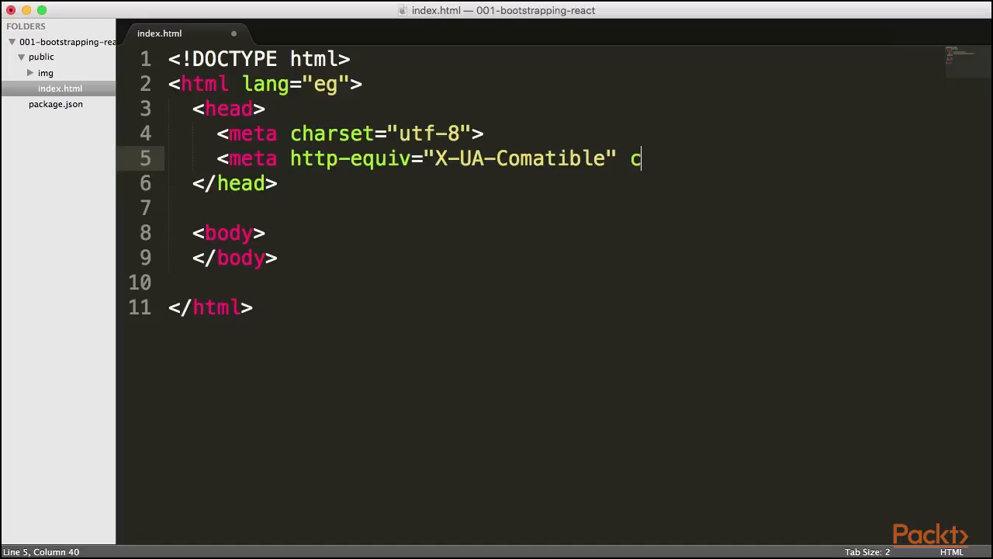
type("ontent=")
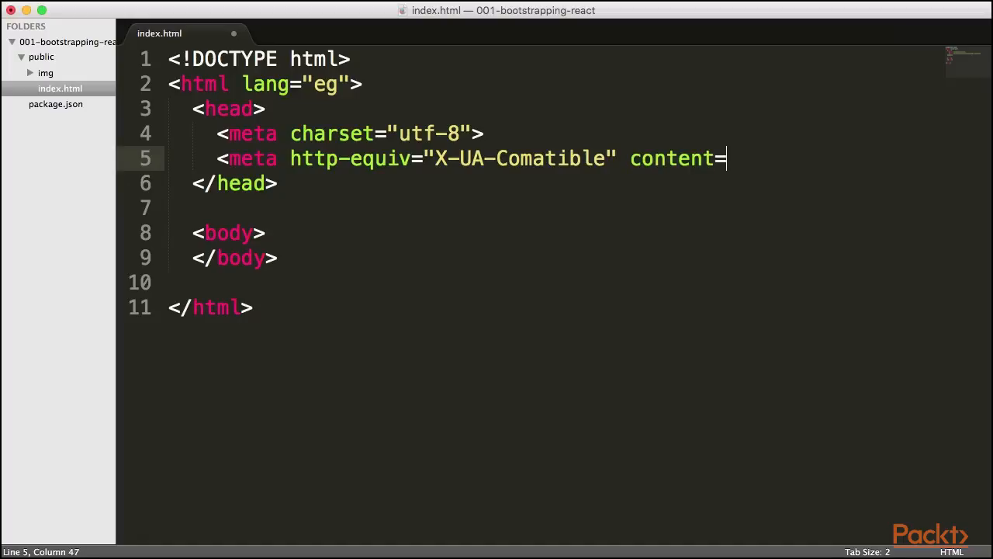
type("\"IE\"")
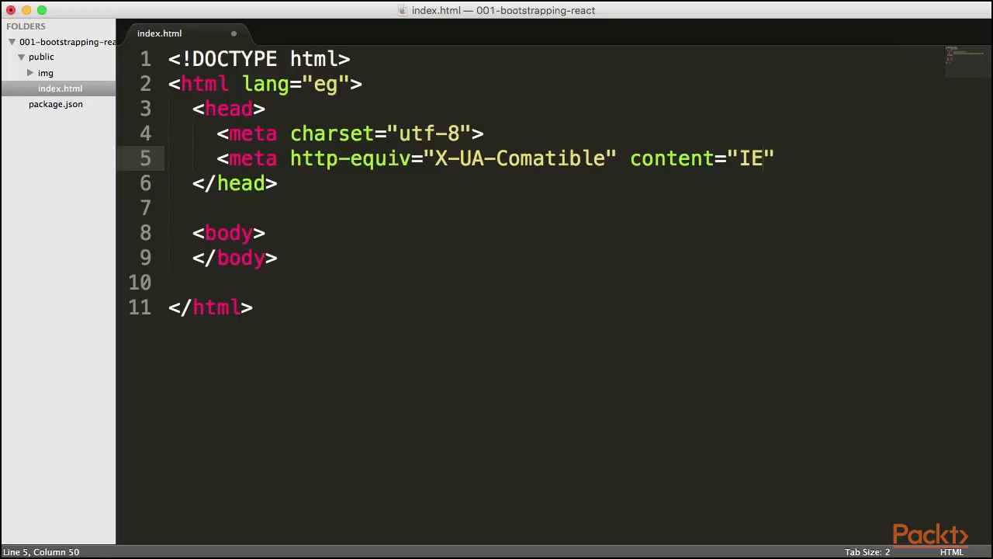
type("edge")
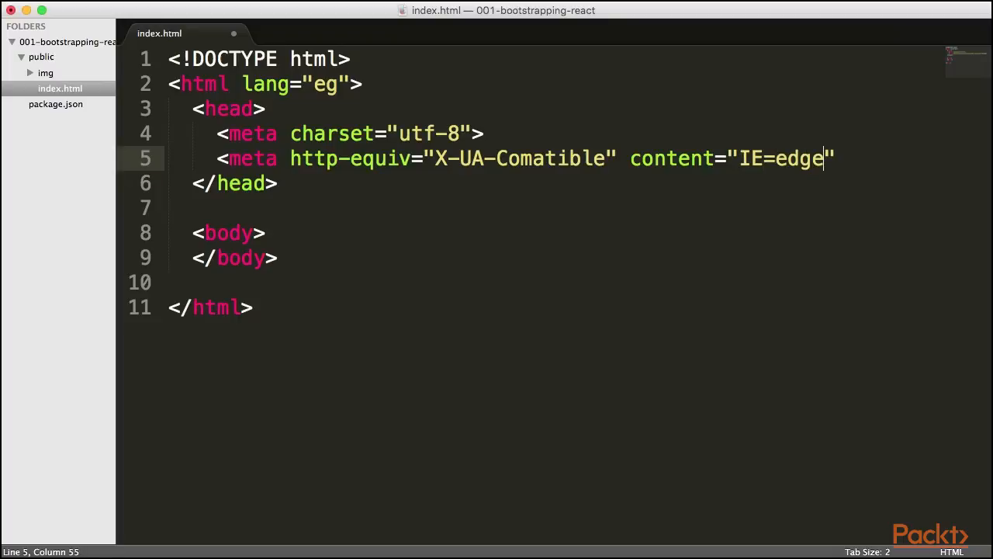
key("Right")
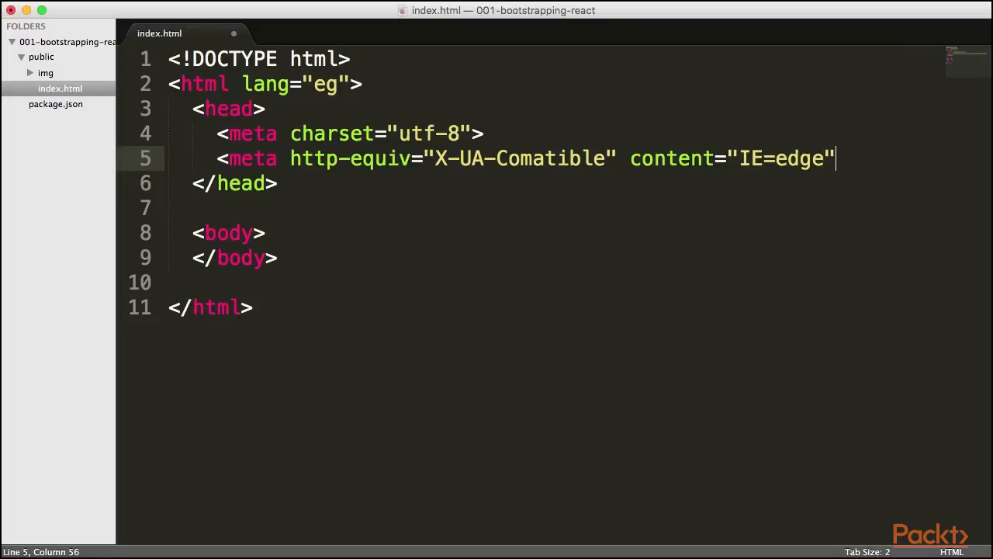
type(">")
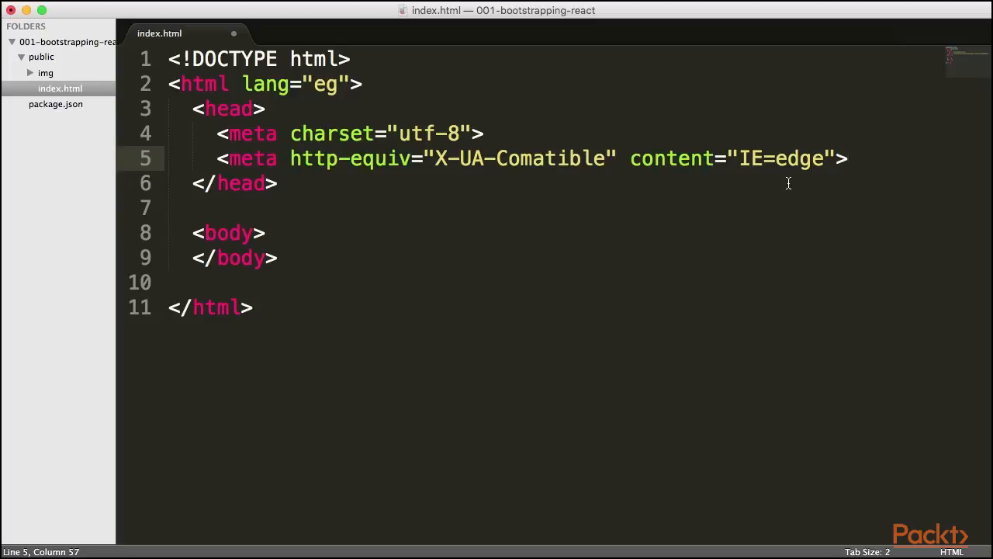
double_click(799, 158)
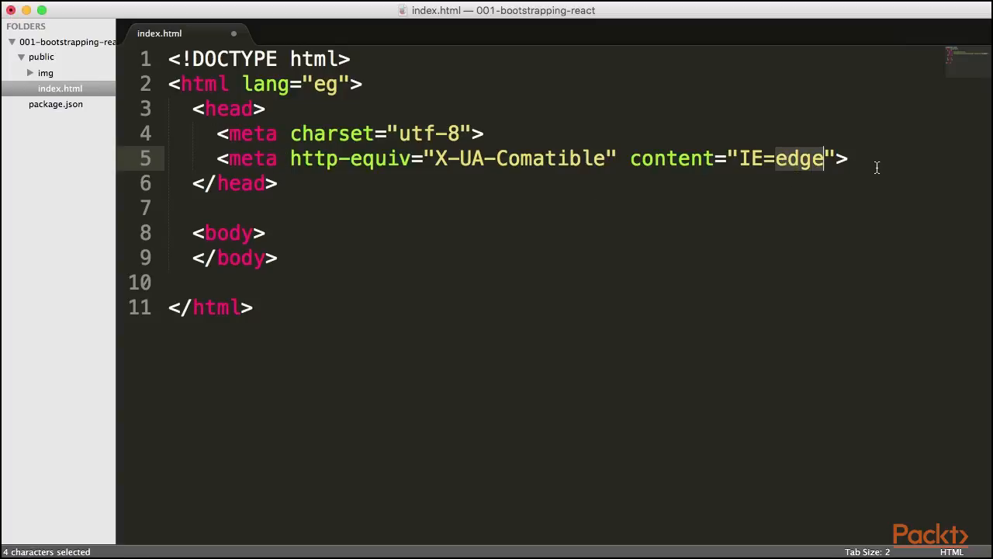
Step: Add <meta name="" content=""> below the IE=edge tag and duplicate it into three
key("Return")
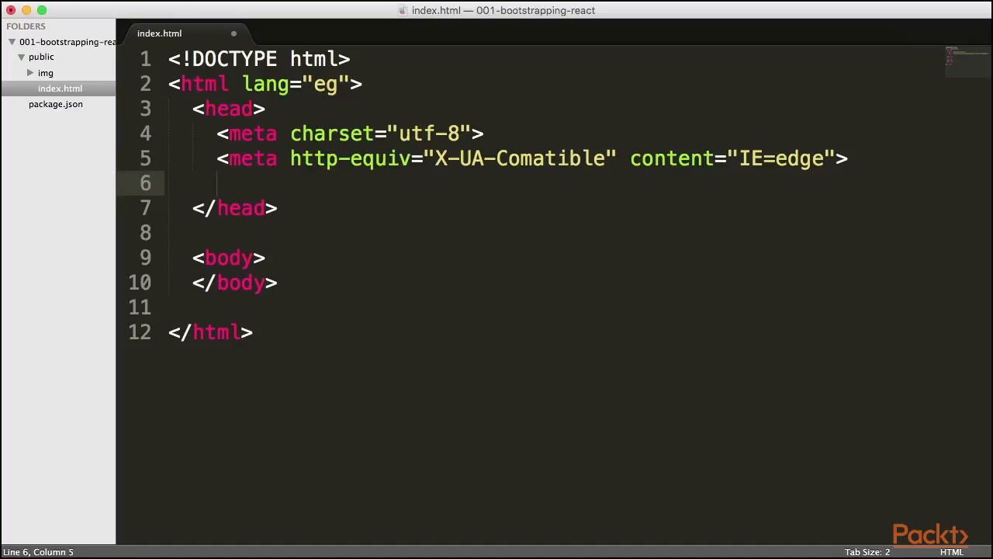
mouse_move(457, 404)
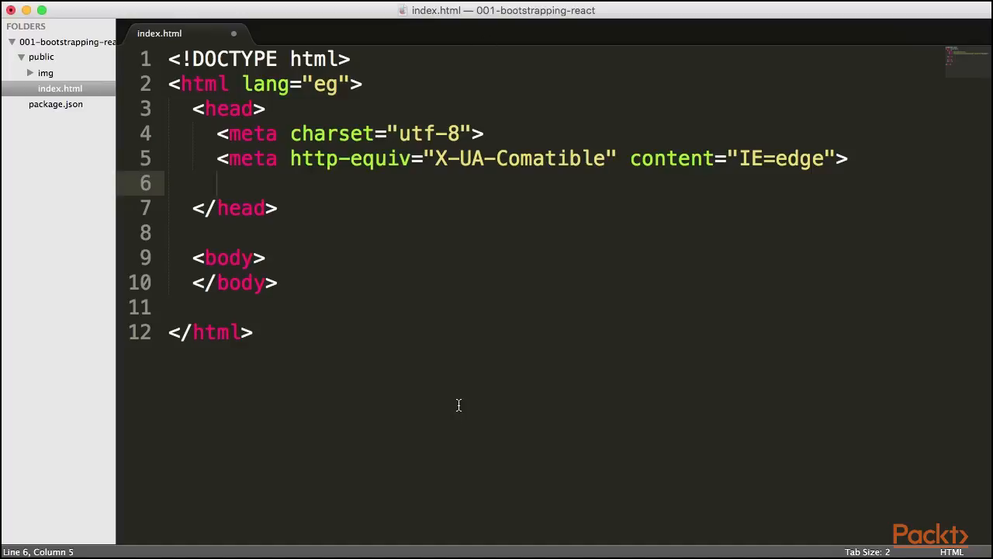
type("<")
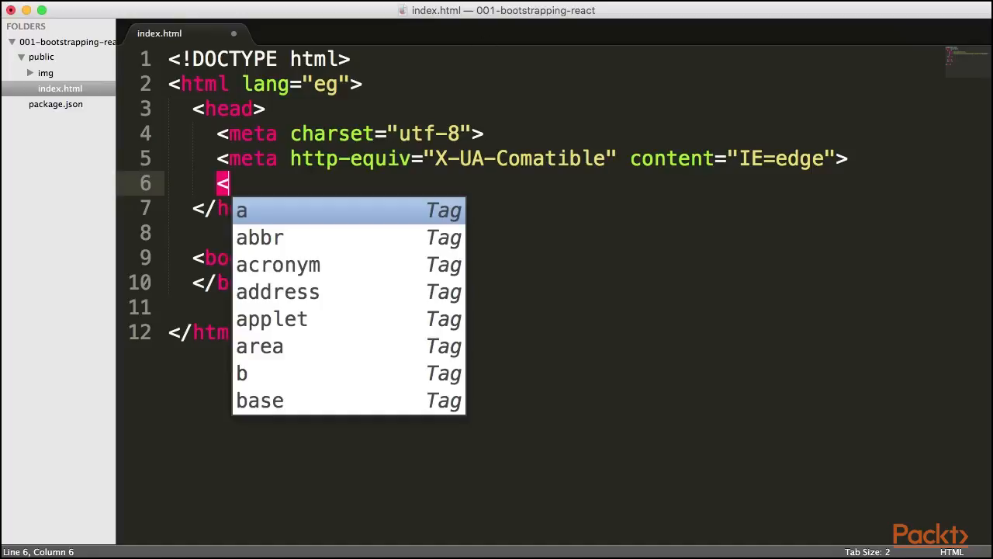
type("meta")
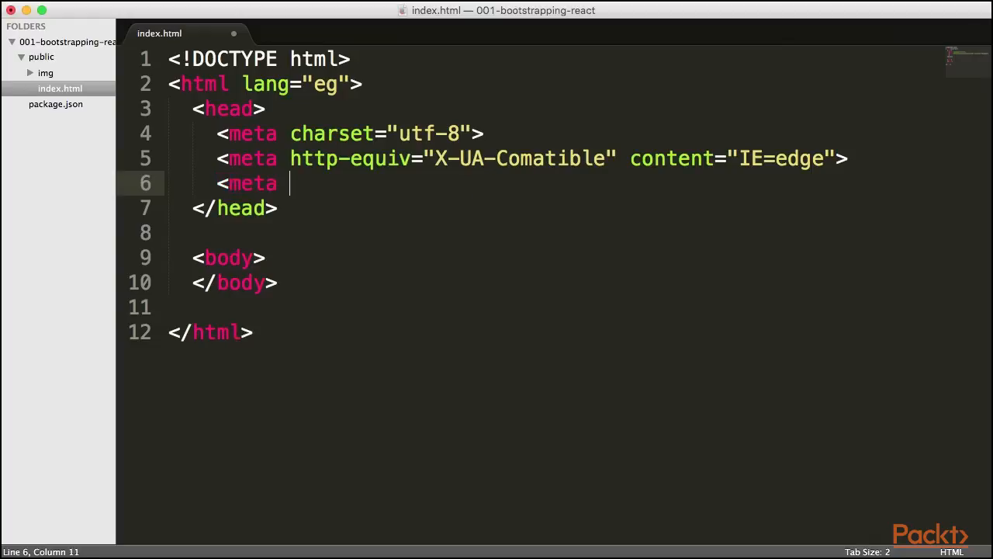
type("name=\"")
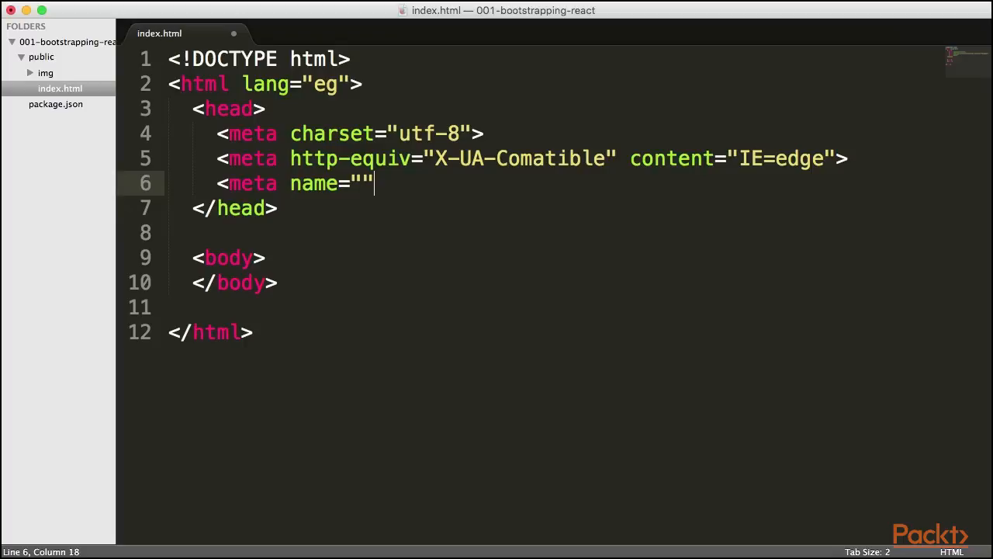
type("content=\"\"")
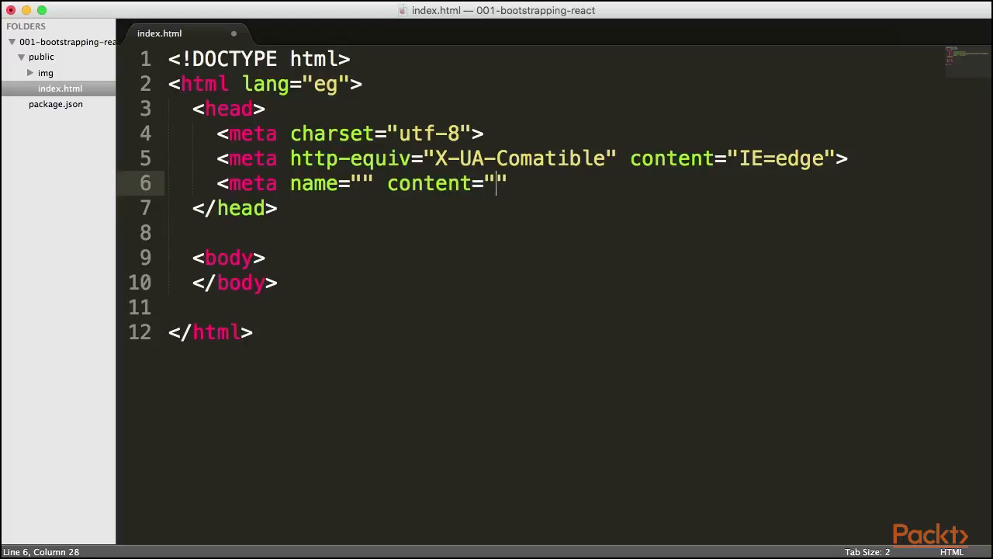
key("Return")
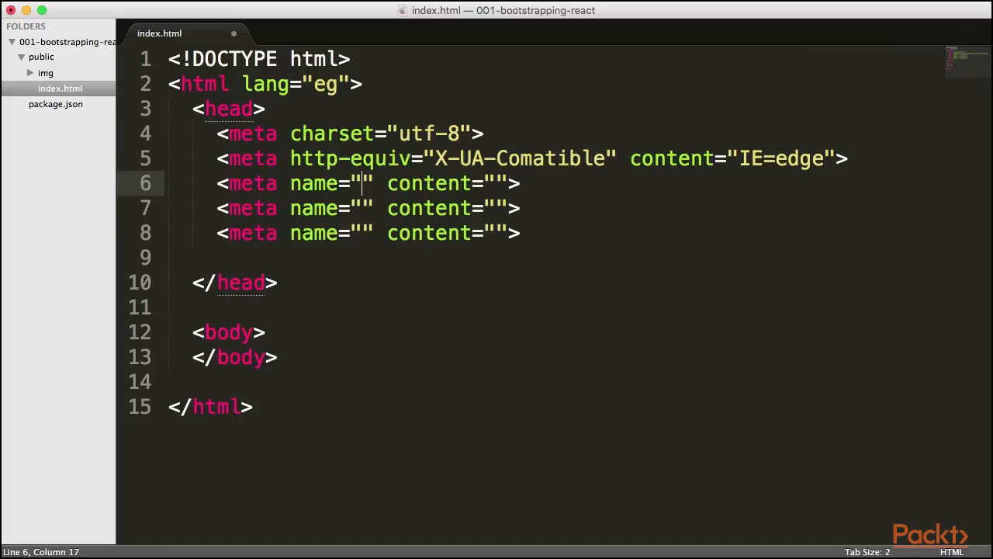
Step: Make the first empty meta tag name="viewport" with content "width=device-width, intial-scale=1"
type("viewport")
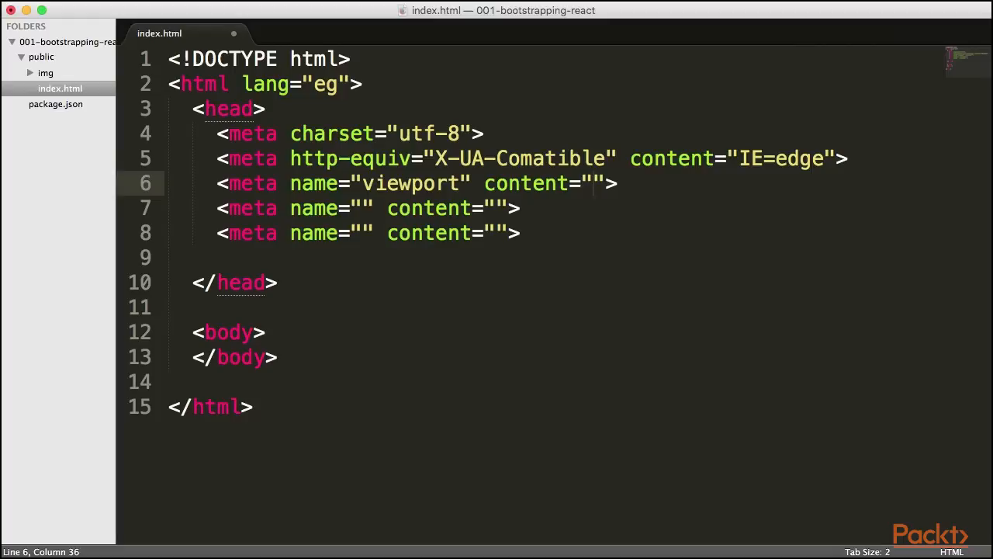
type("w")
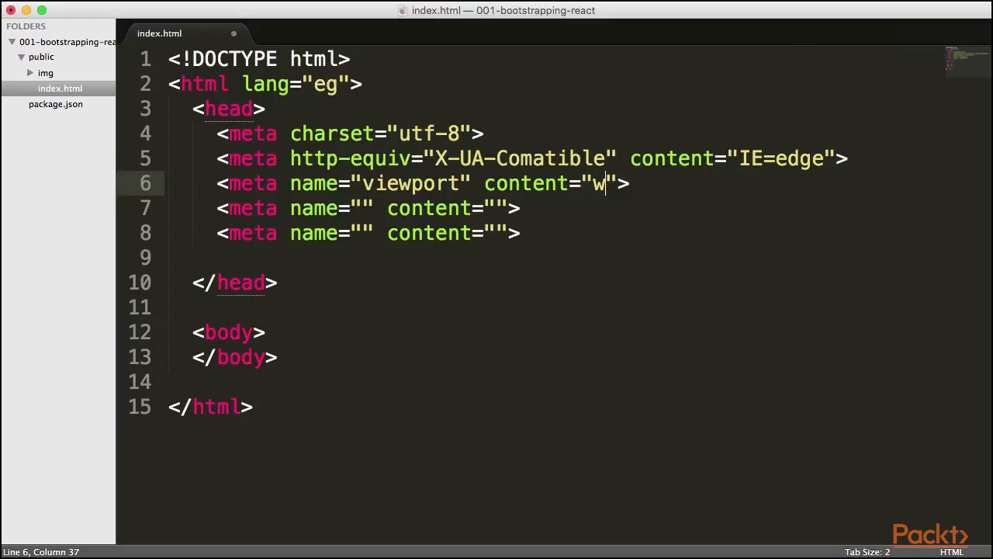
type("idth=\"")
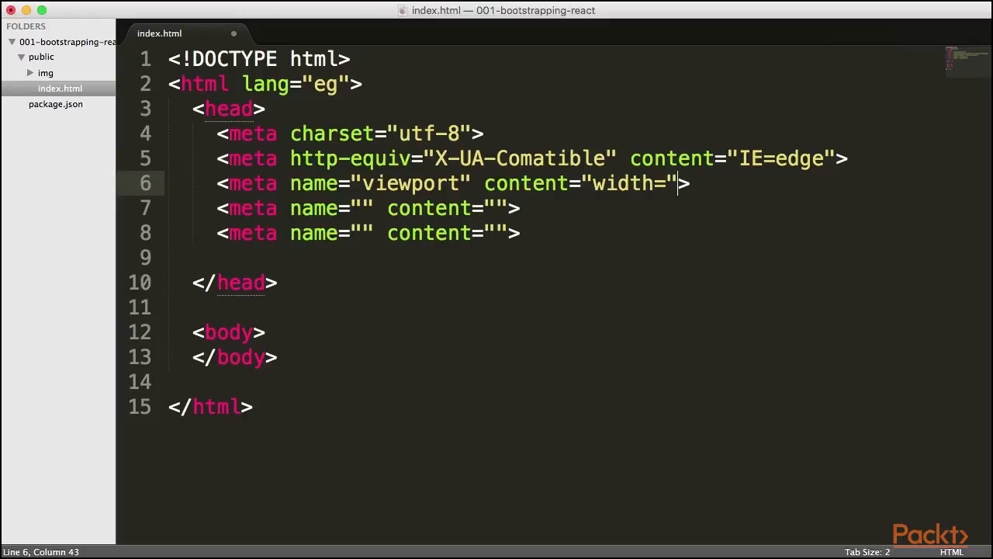
key("Left")
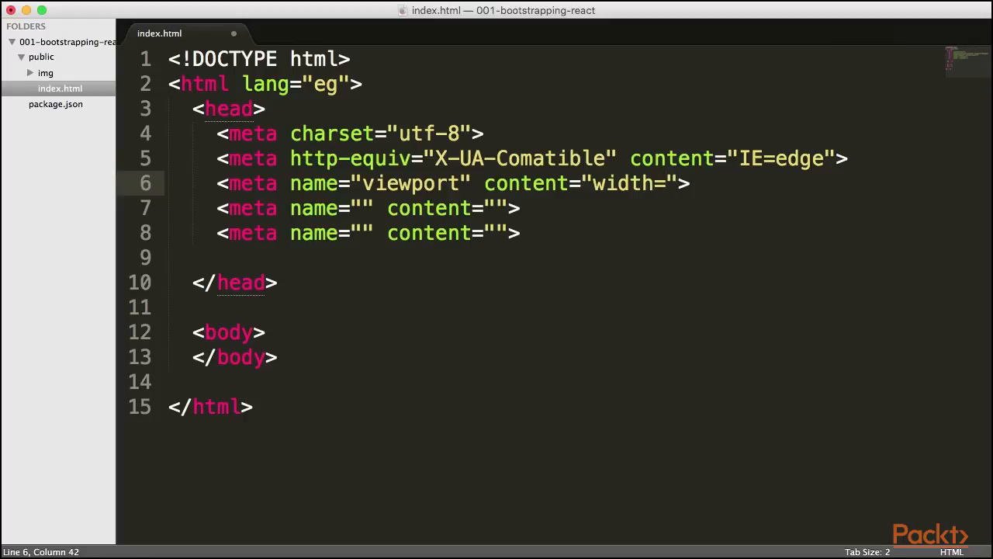
type("device-")
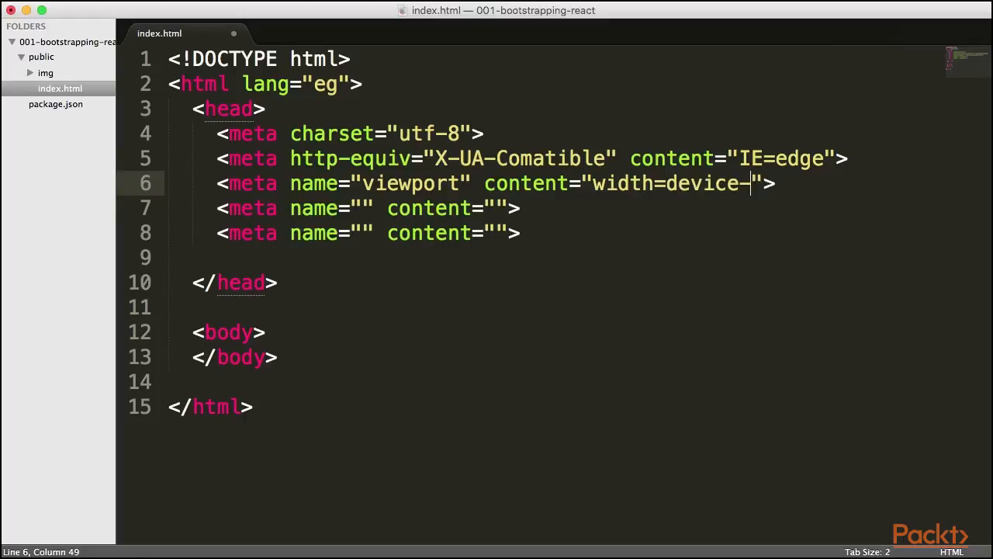
type("width")
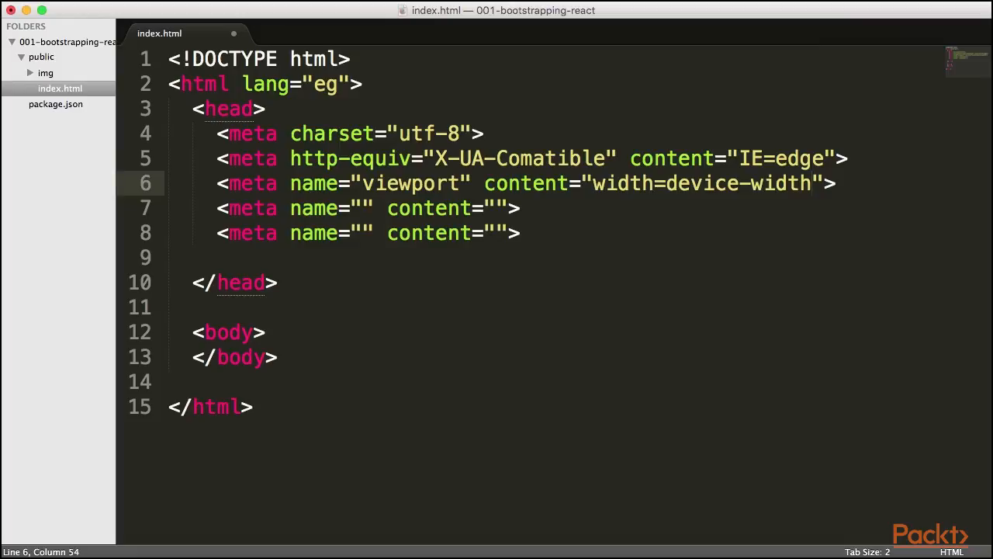
type(",")
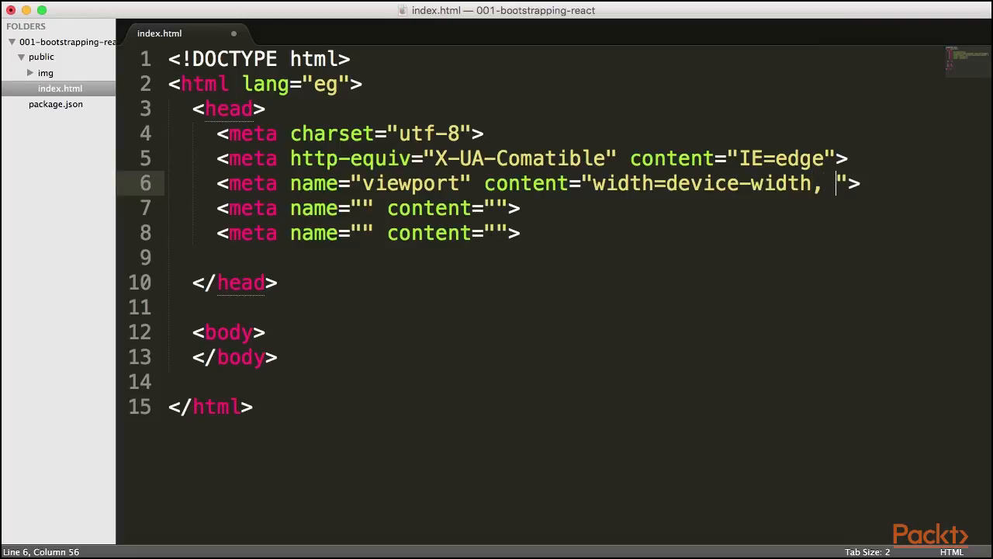
type("intial-scal")
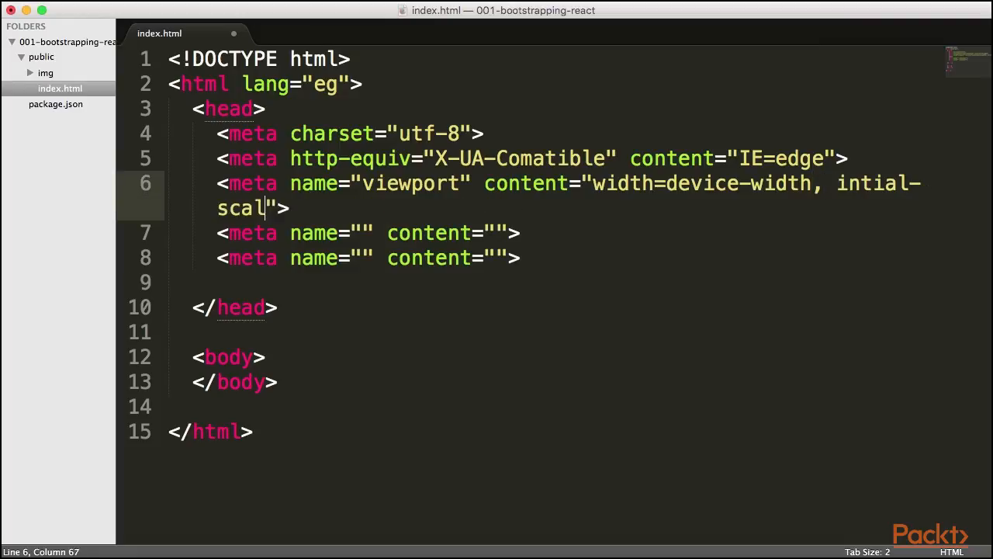
type("e=1")
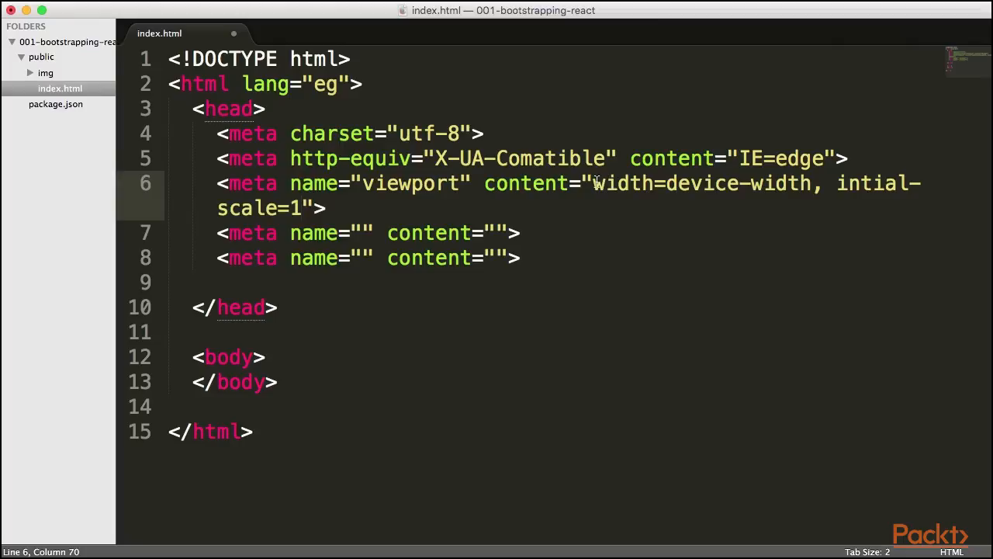
left_click_drag(594, 183, 812, 183)
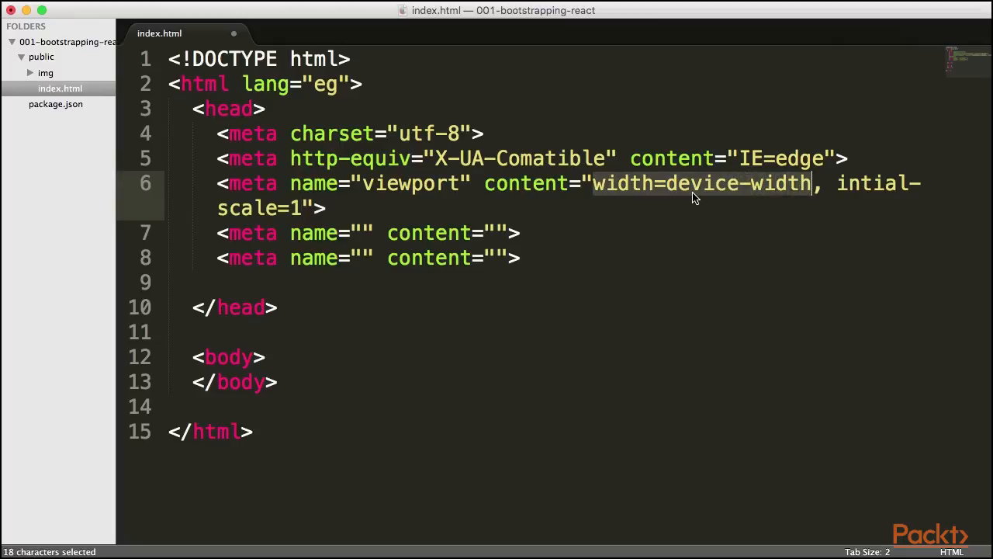
mouse_move(677, 195)
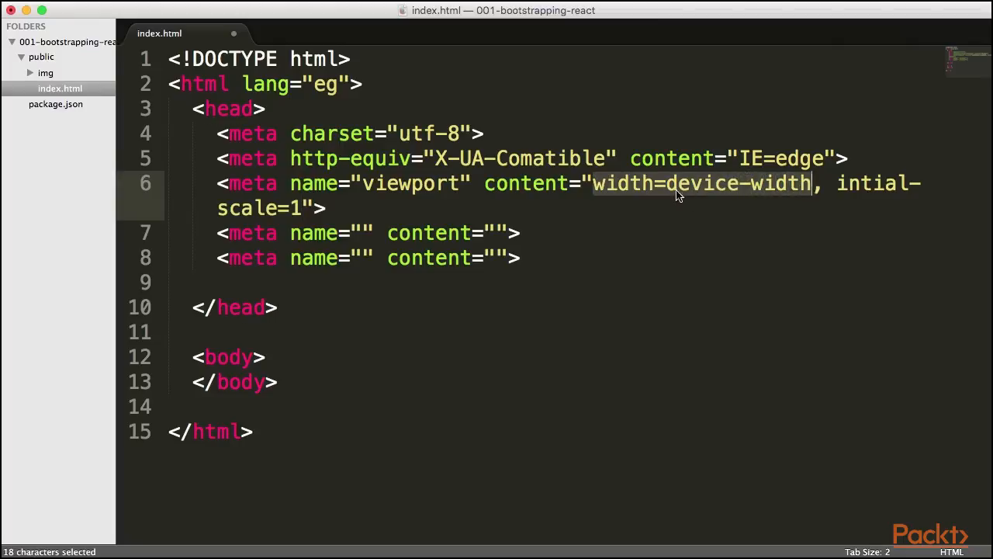
mouse_move(260, 209)
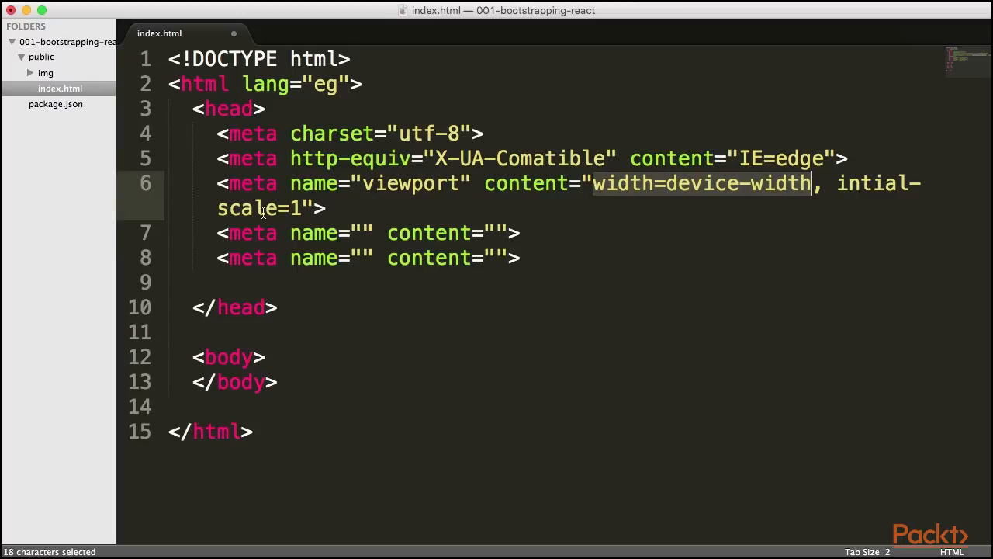
mouse_move(727, 194)
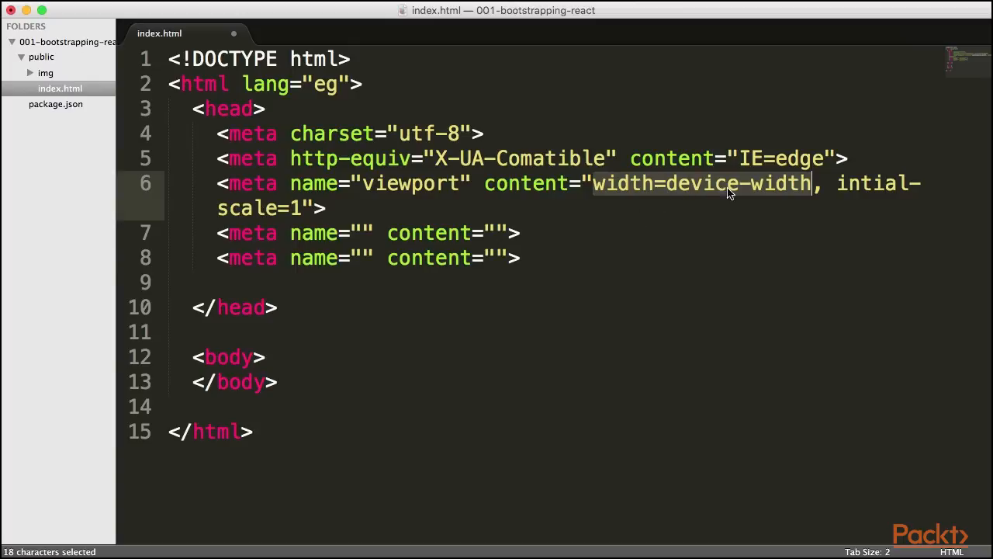
mouse_move(669, 183)
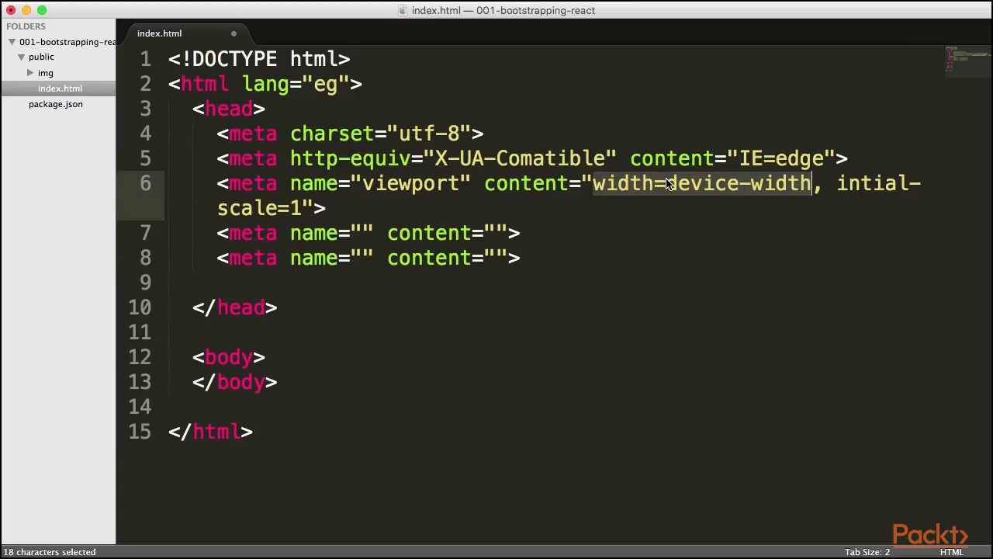
mouse_move(644, 187)
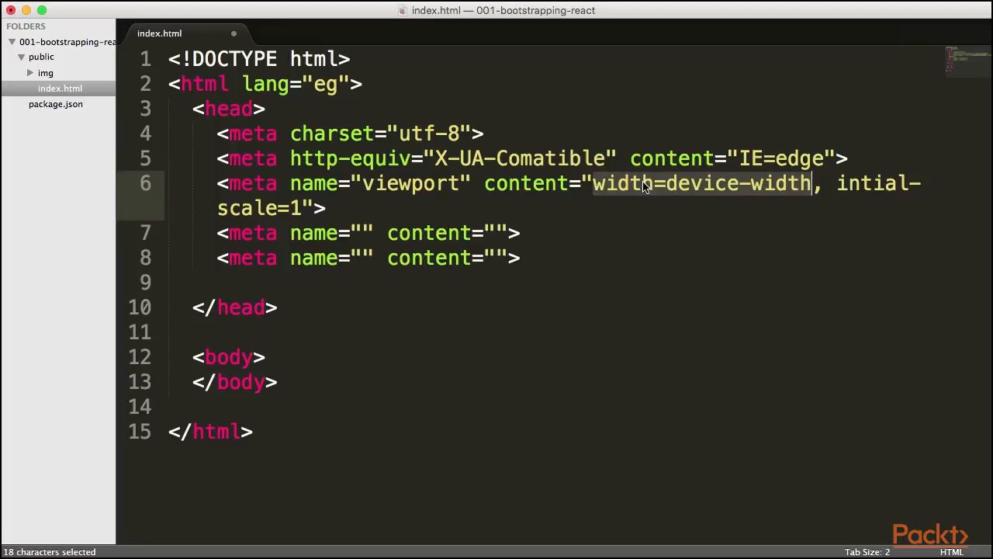
mouse_move(493, 175)
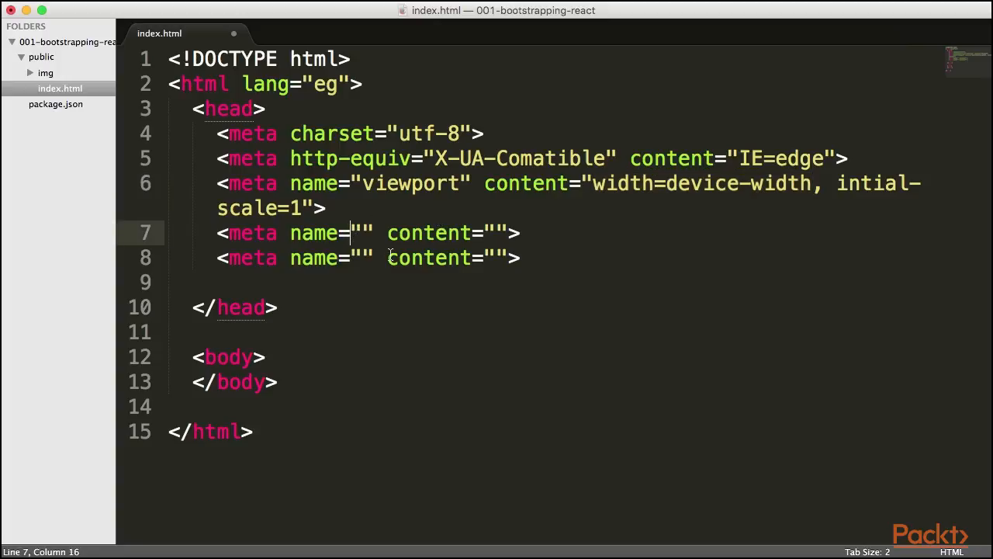
Step: Fill in the author meta tag with content "Ben Fhala" and name the last tag description
type("au")
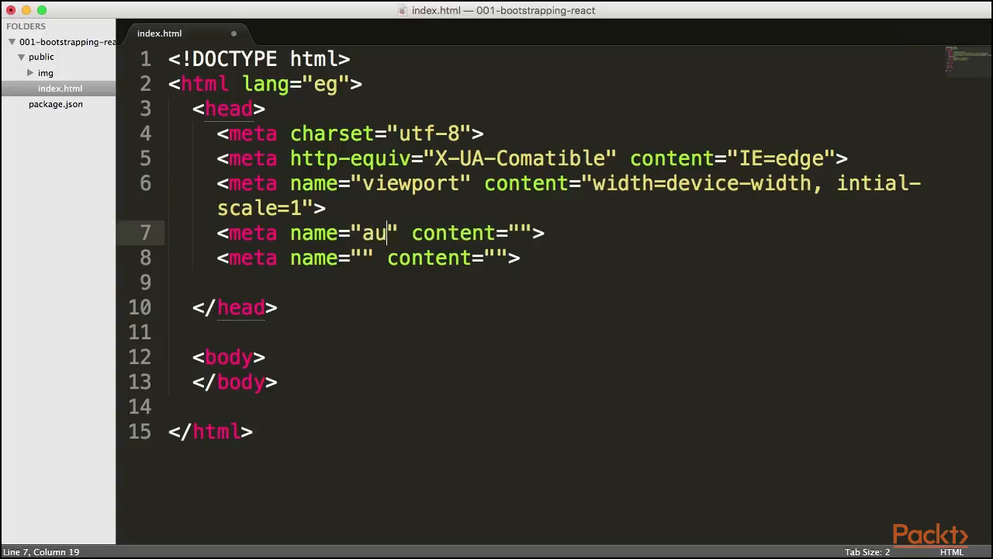
type("thor")
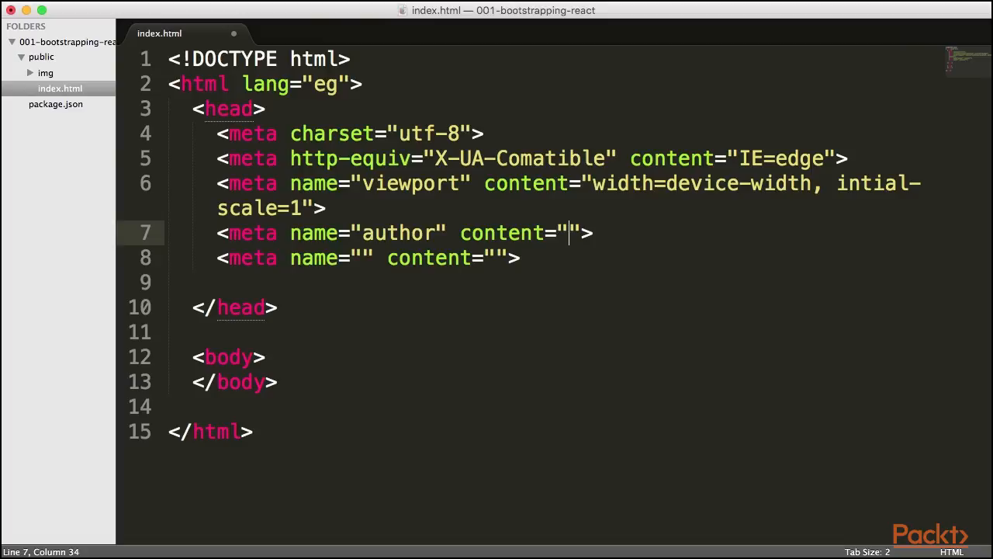
type("Ben Fhala")
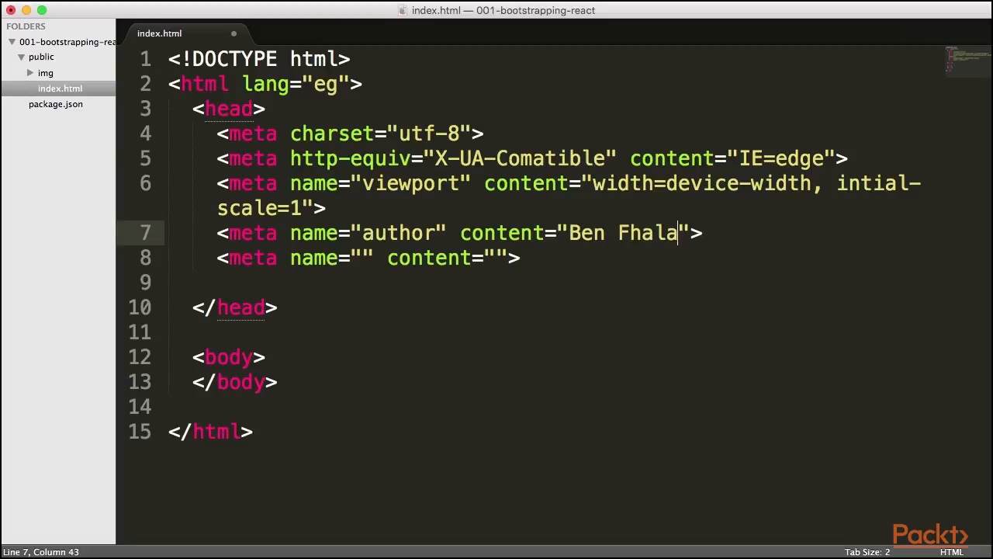
left_click(409, 258)
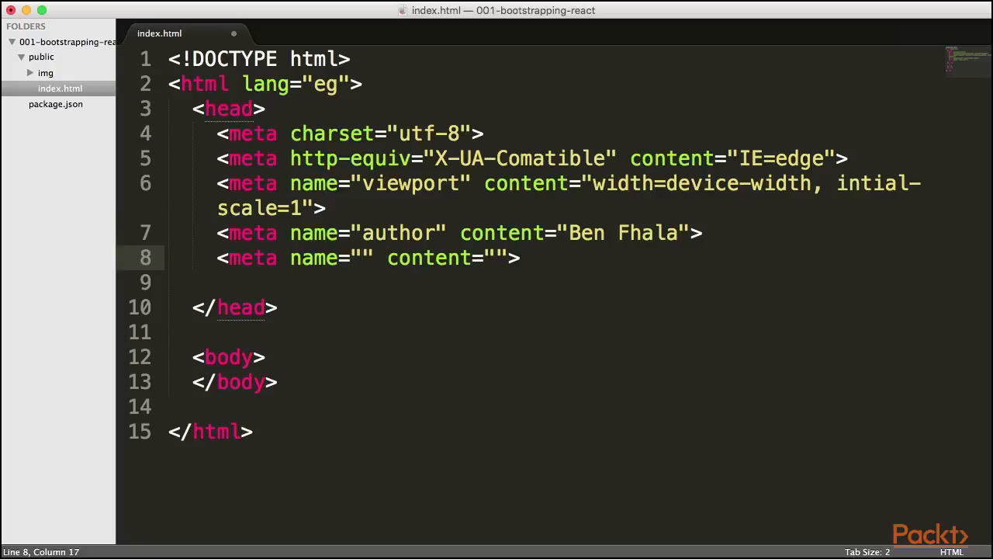
type("description")
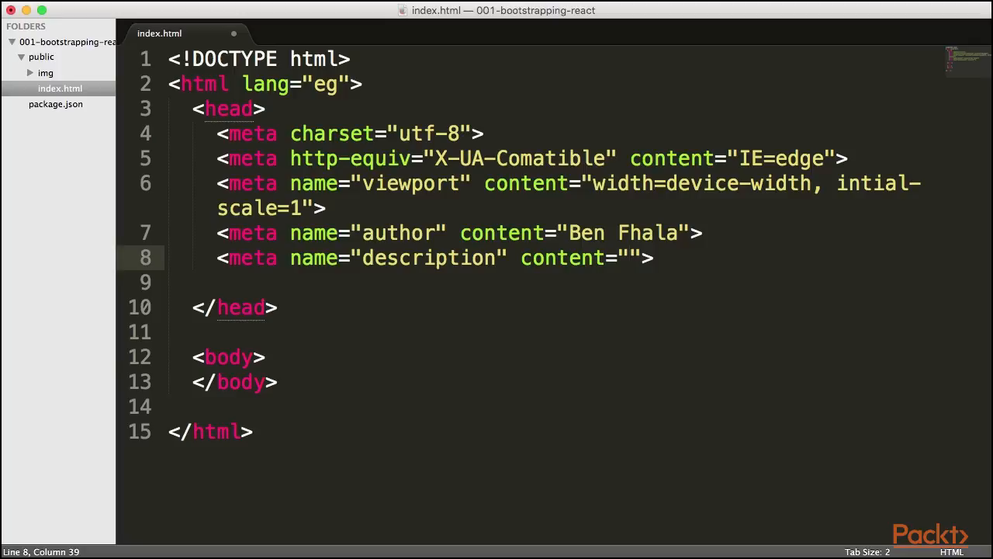
Step: Add a <title> reading "Mastering React.js User Interfaces" below the description tag
key("Return")
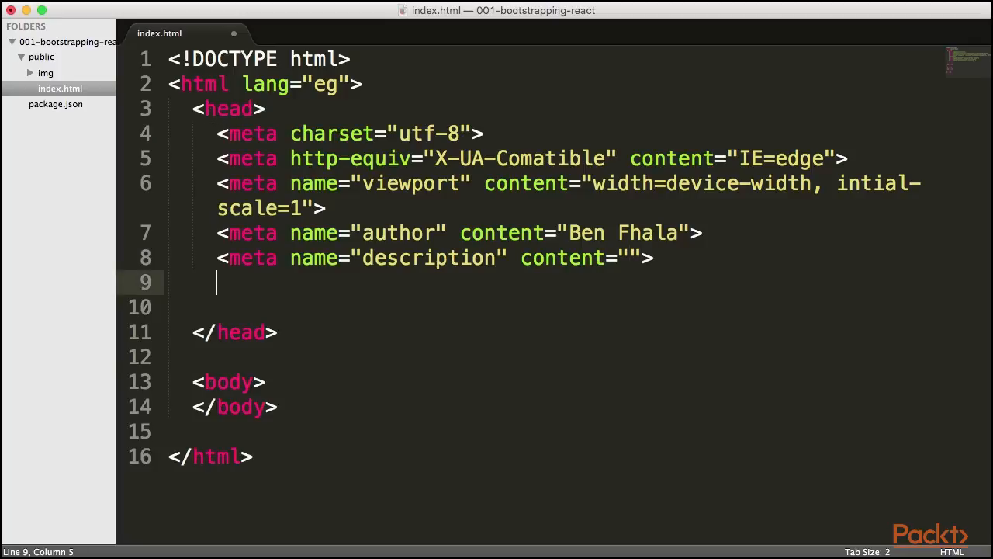
type("<tit")
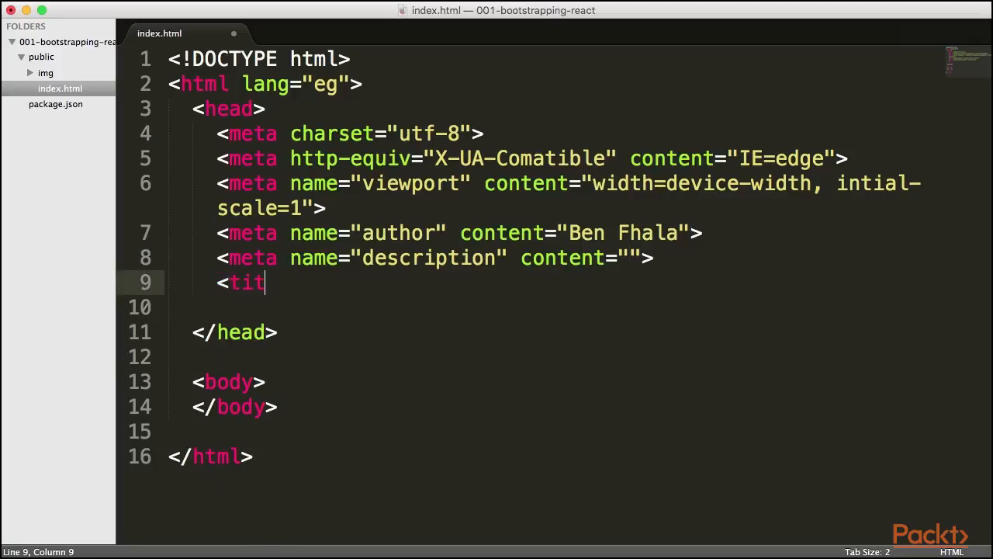
type("le></t")
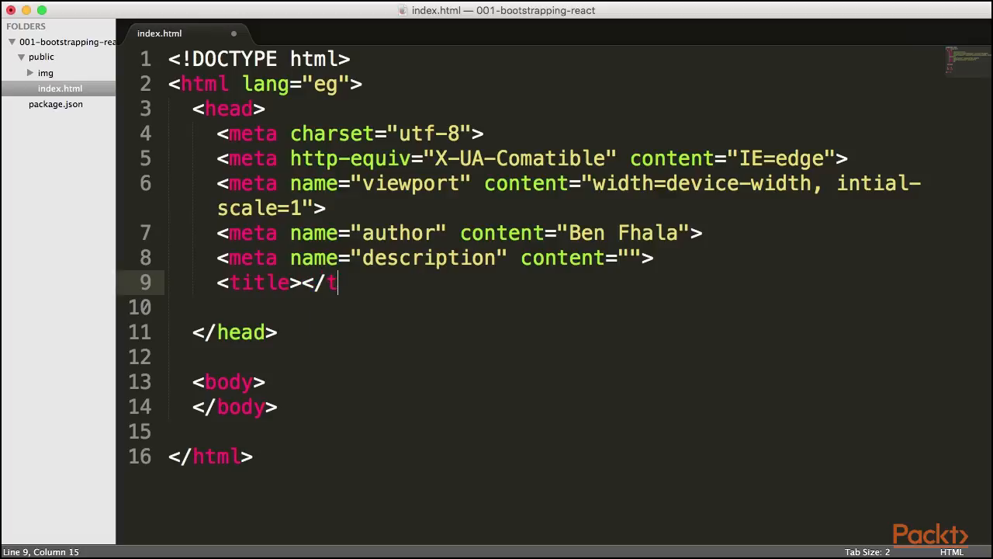
type("itle>")
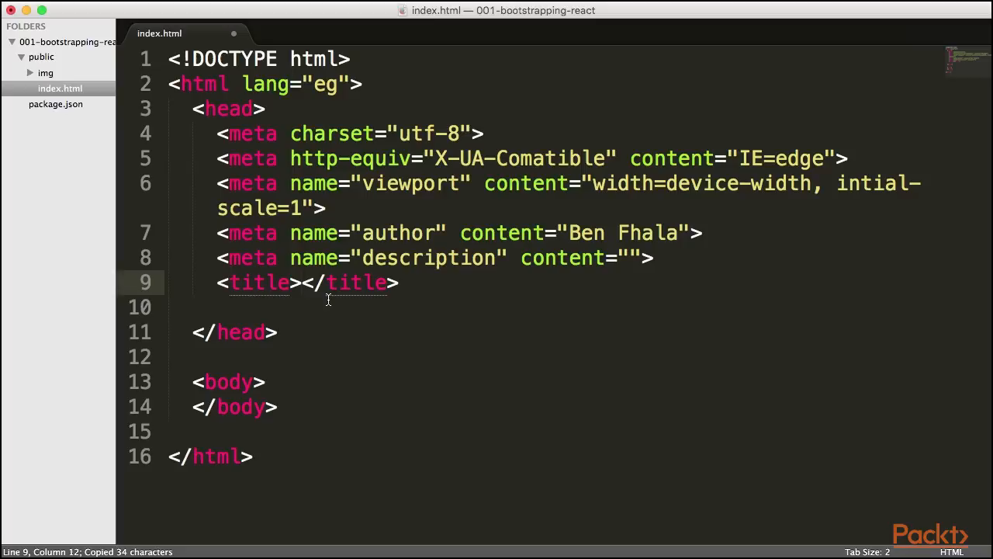
type("Mastering React.js User Interfaces")
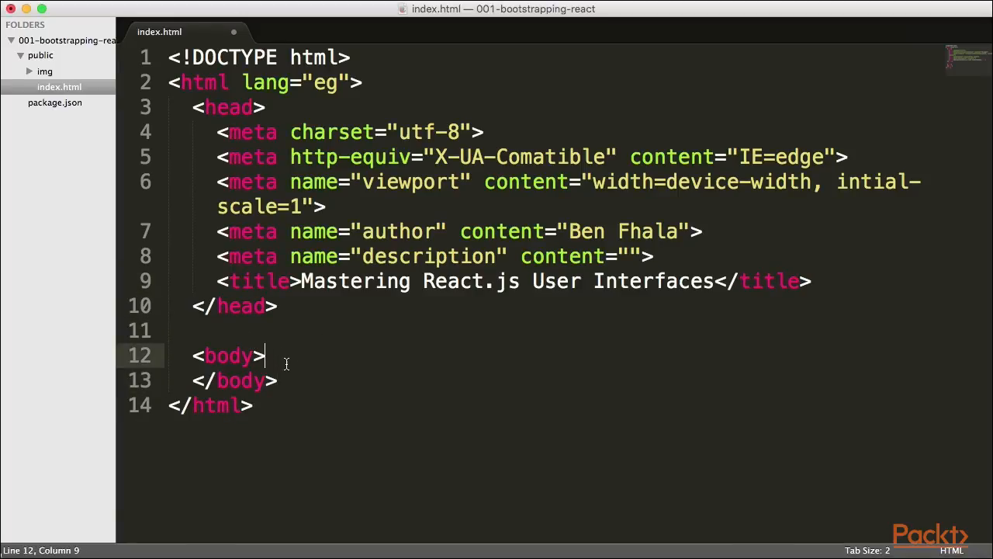
Step: Add a div inside the body containing an empty h1 heading and paragraph tags
type("<div>")
type("</div")
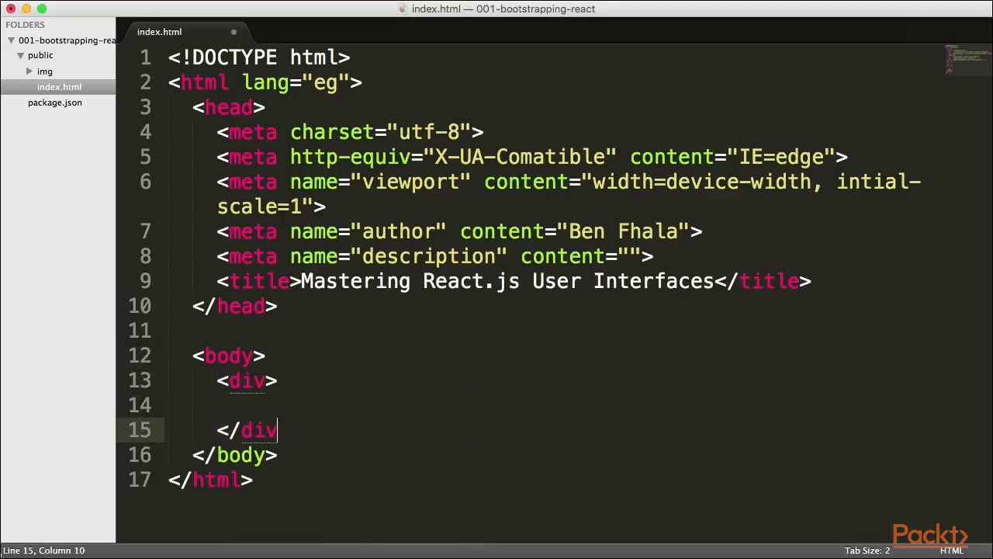
left_click(241, 404)
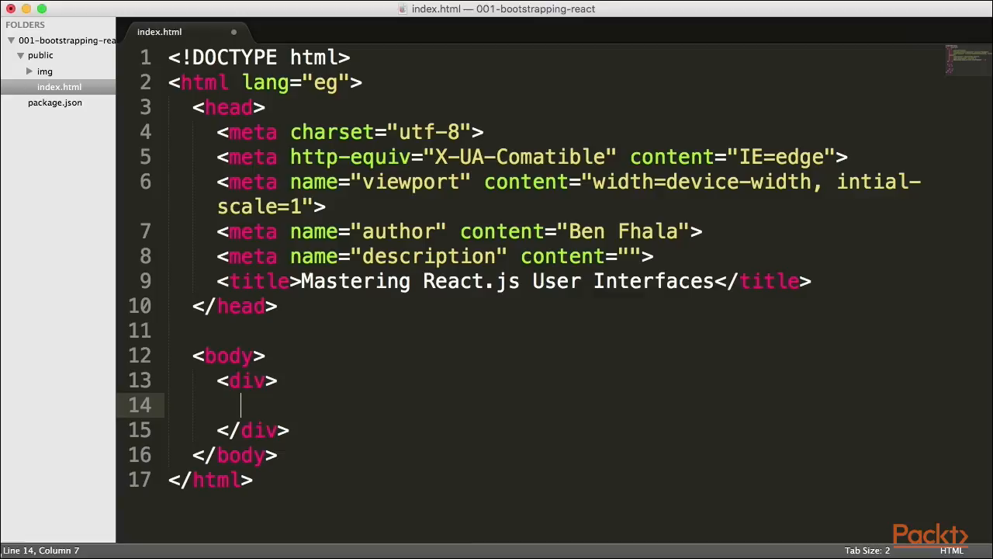
mouse_move(352, 448)
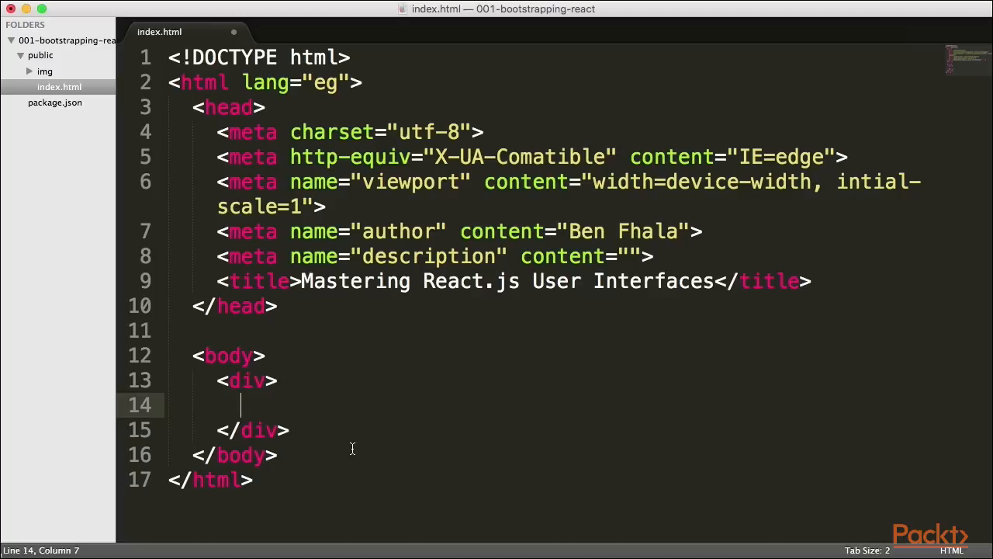
type(">")
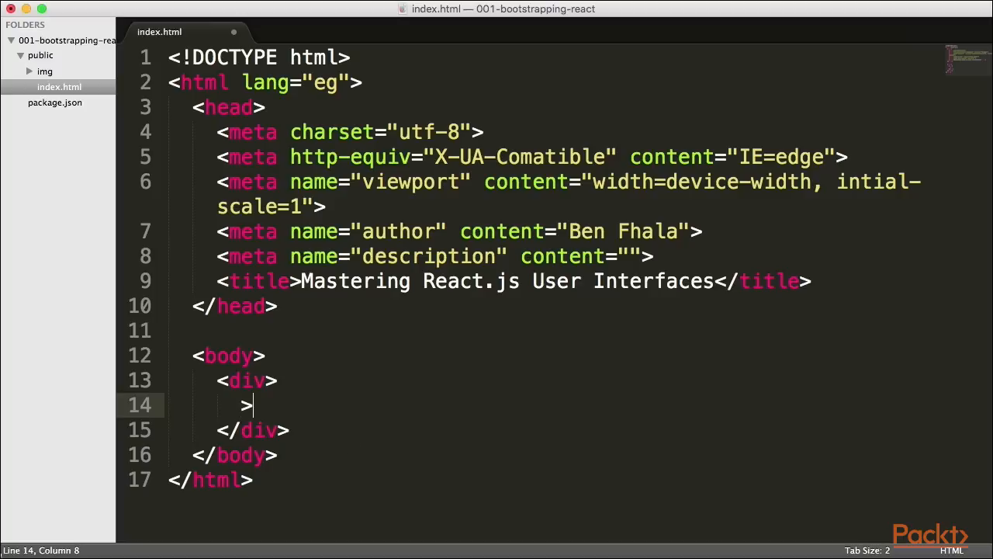
type("<h1")
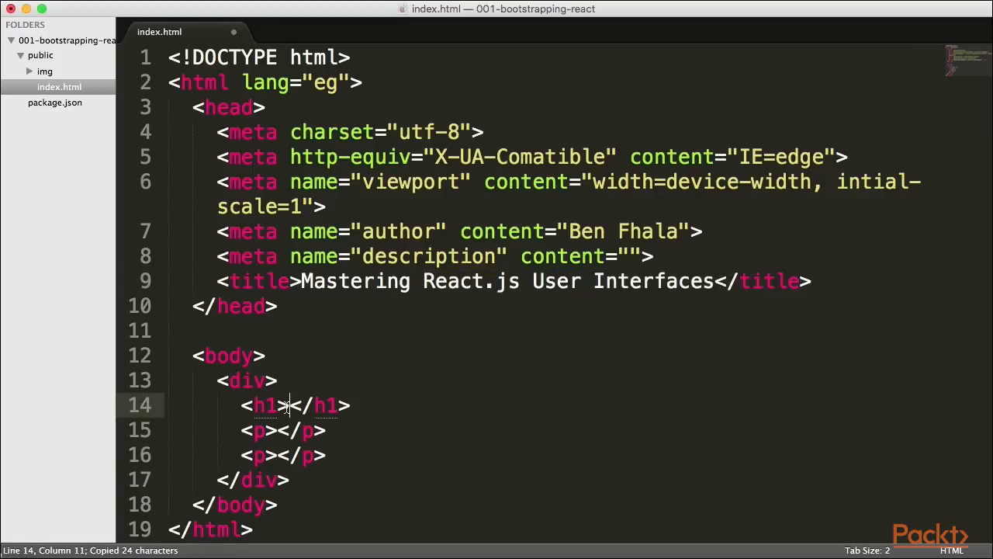
Step: Type the heading 'Building React.js User Interfaces' and first paragraph 'with Bootstrap and SASS.'
type("Building React.js User Interfaces")
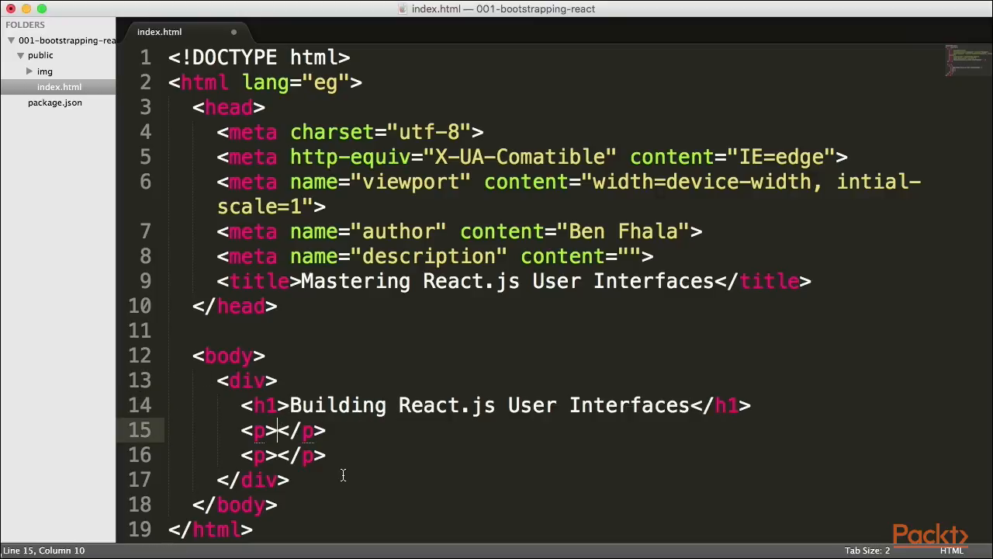
type("w")
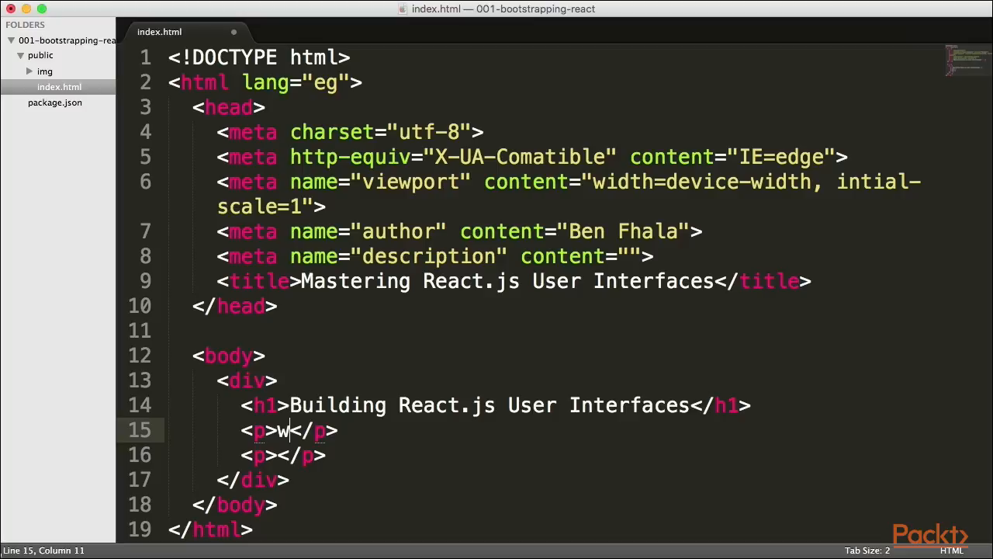
type("ith B")
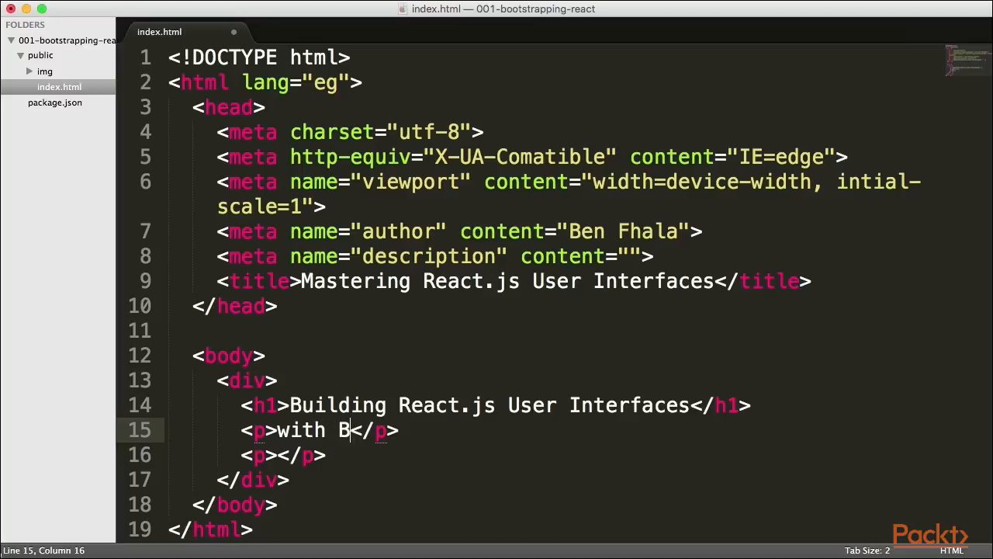
type("ootstrap and")
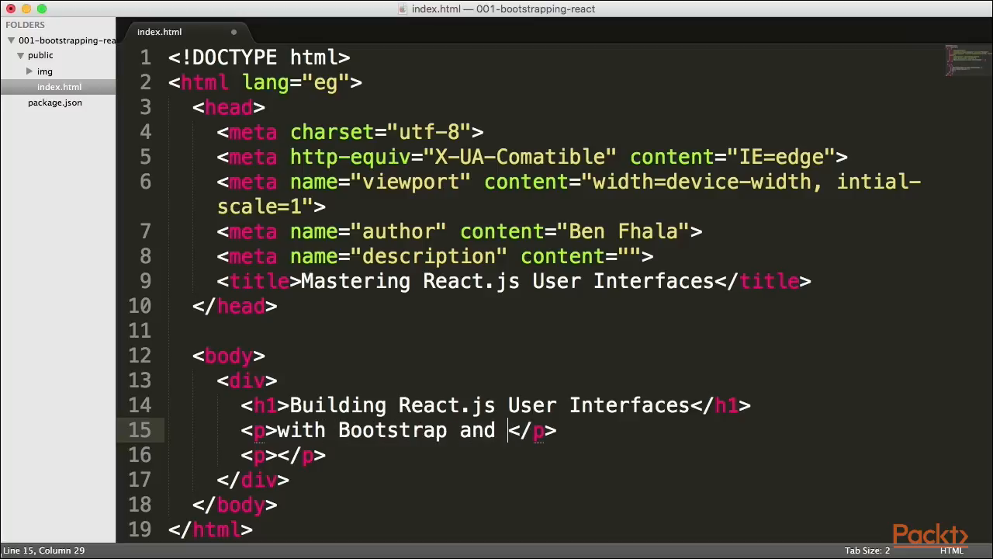
type("SASS.")
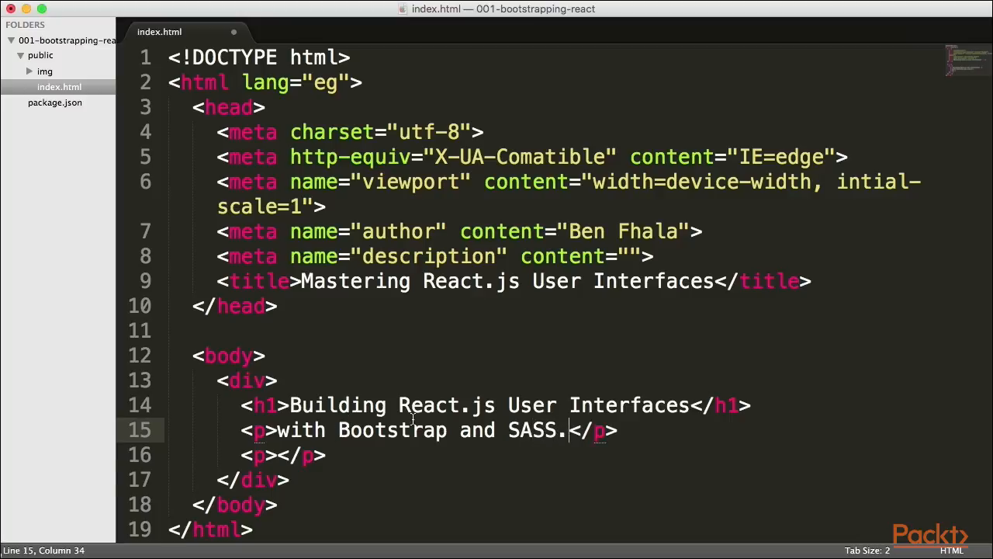
Step: Add an anchor reading 'Discover things.' inside the second paragraph
type("<a/>")
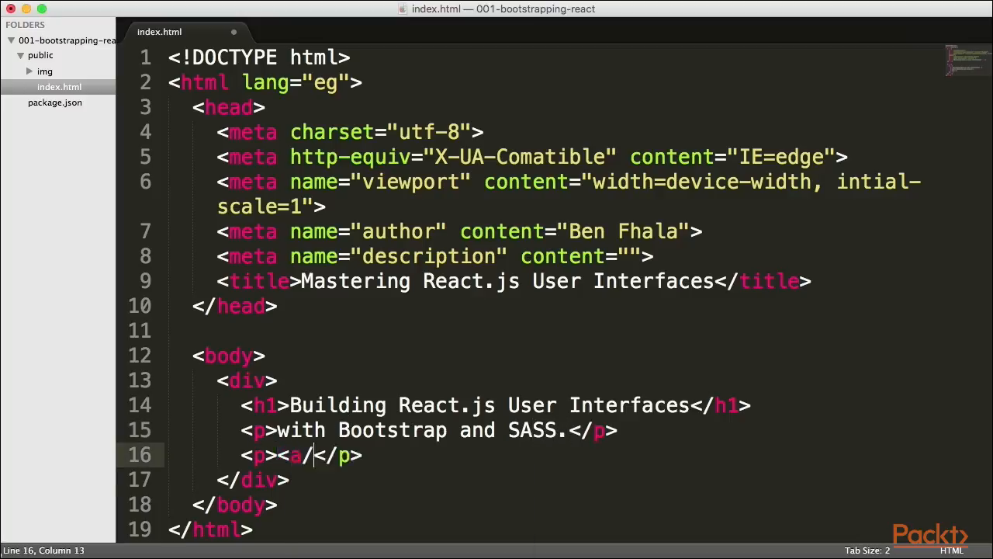
type("<")
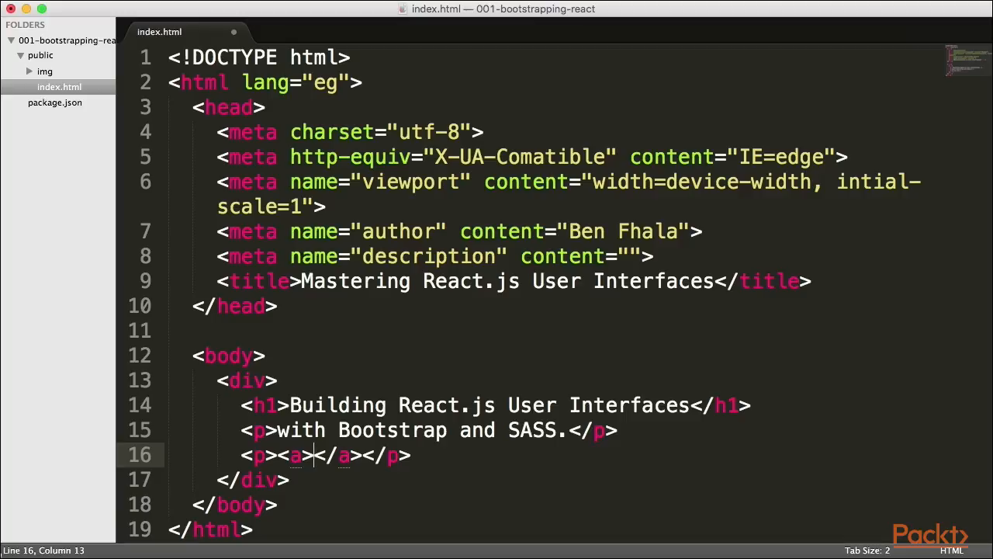
type("D")
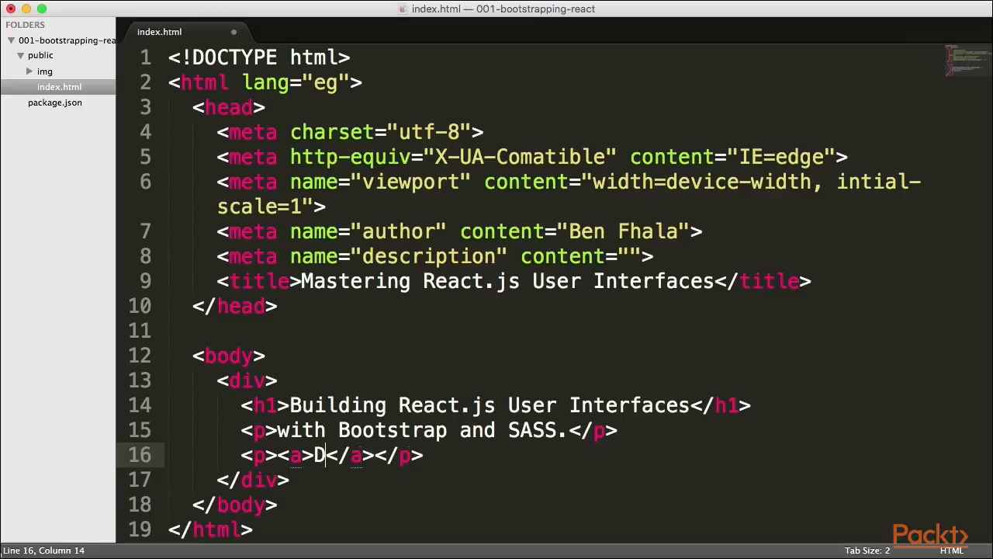
type("iscover")
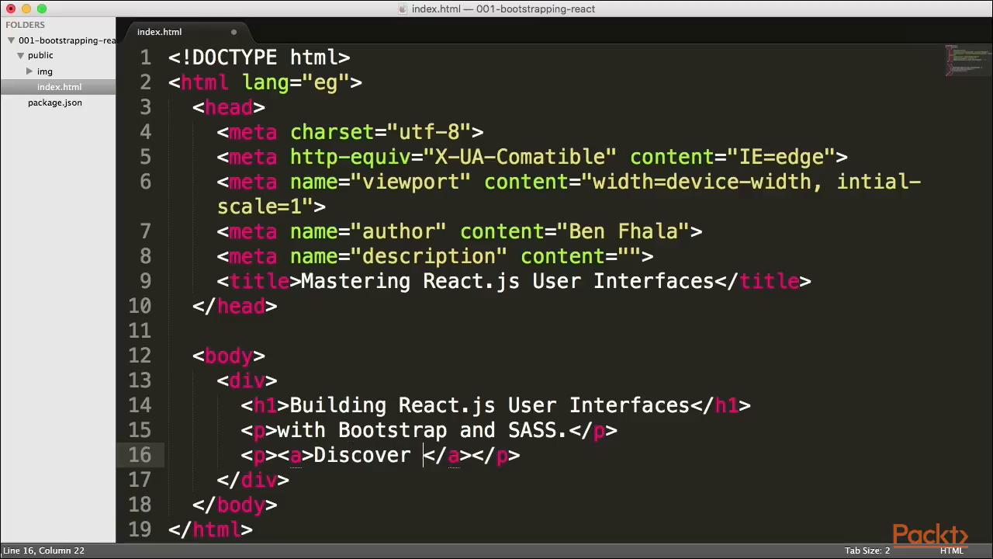
type("things.")
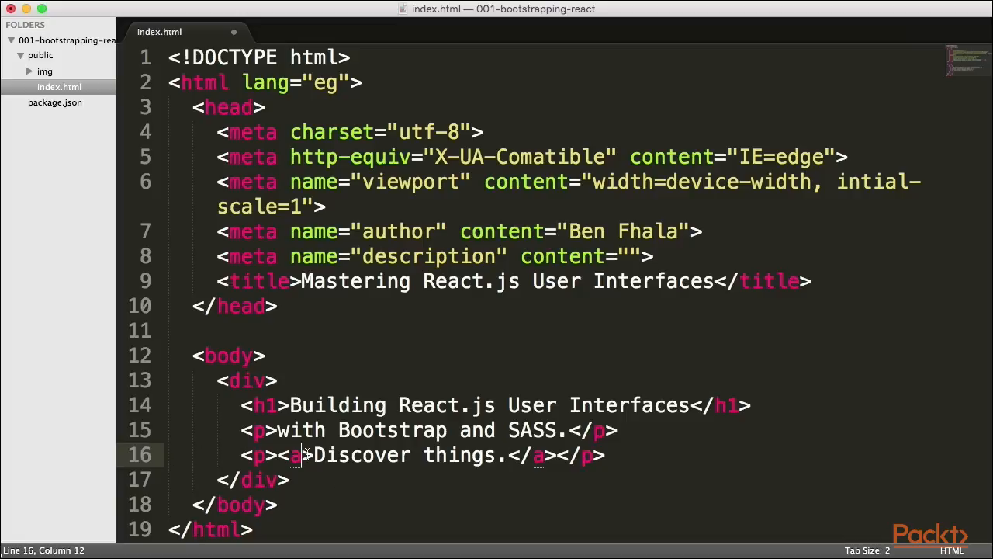
type("href=\"\"")
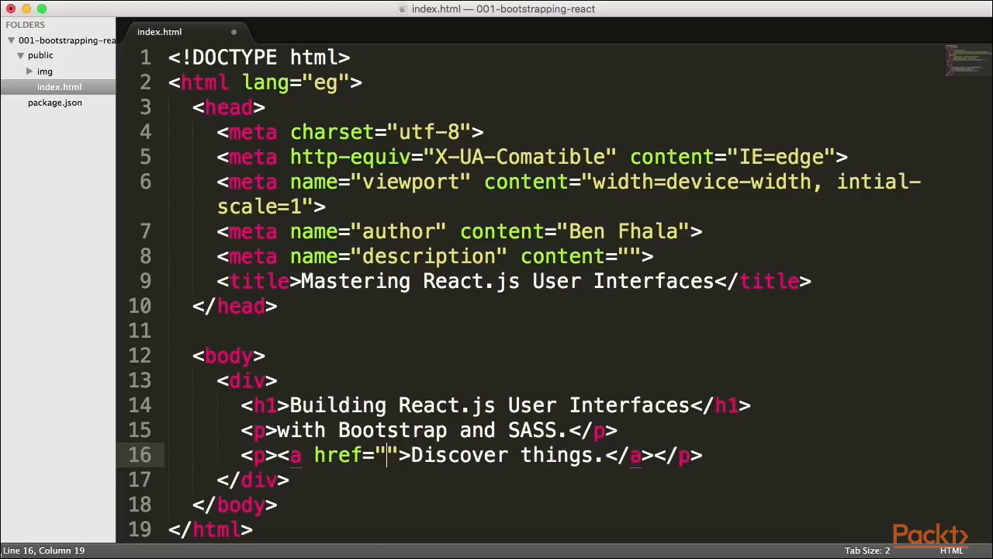
type("http://")
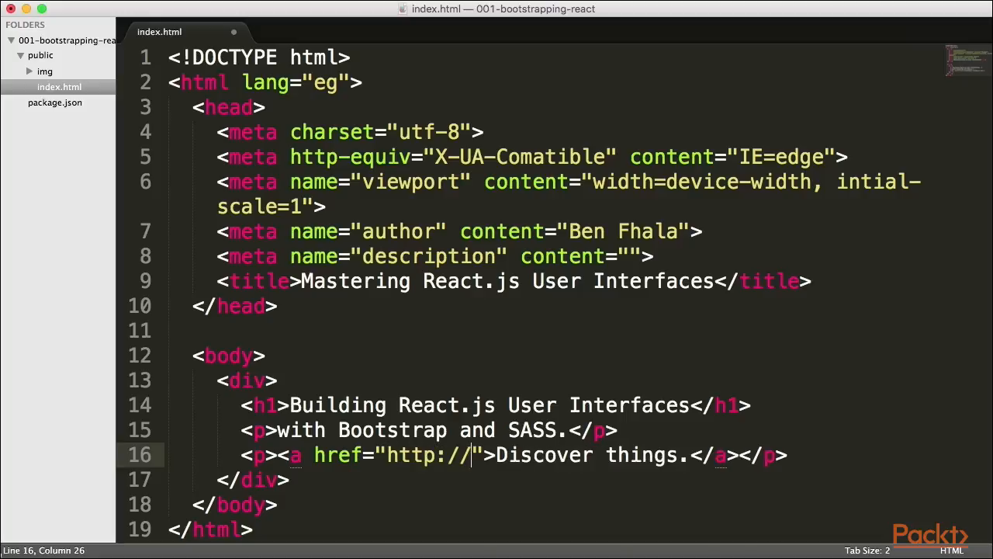
type("02geek.com/")
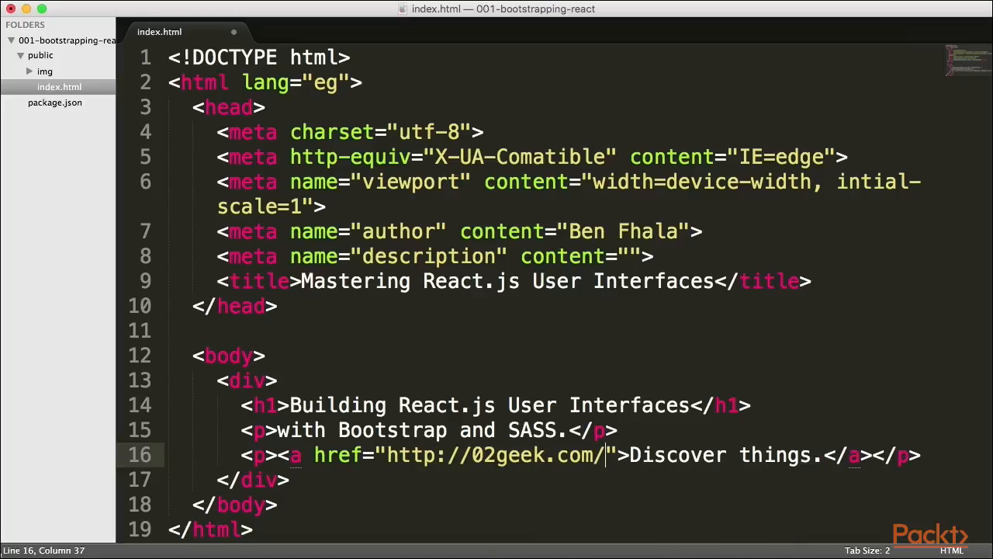
type("taget=\"")
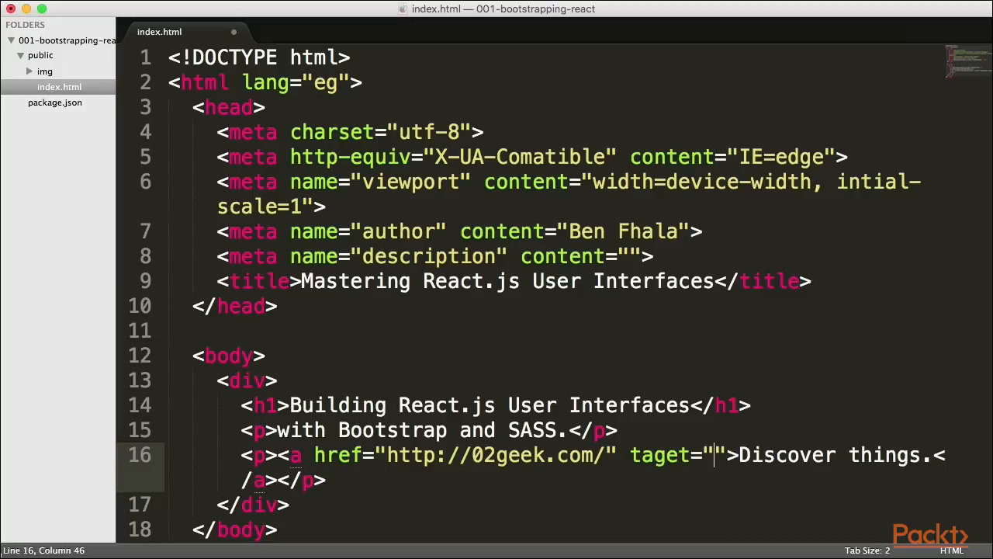
type("_b")
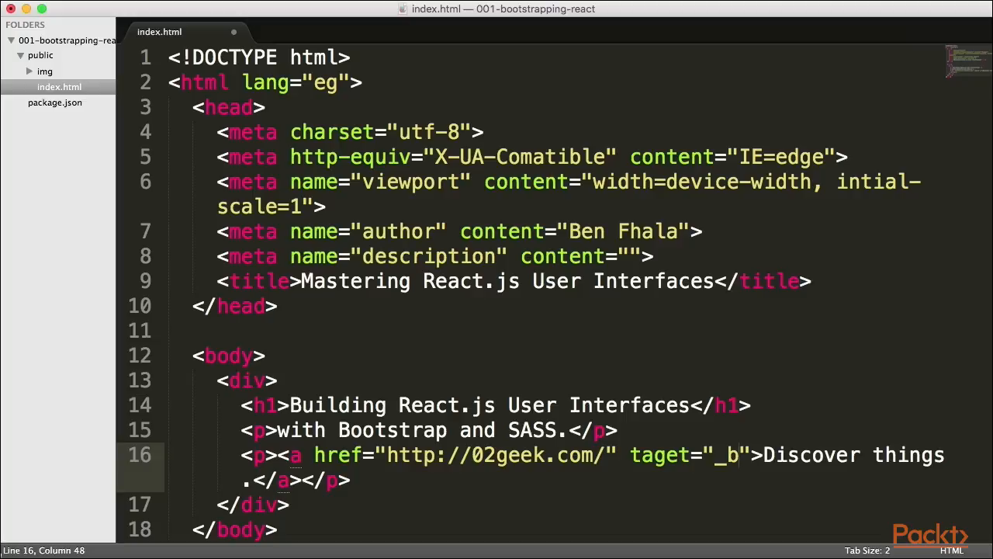
type("lank")
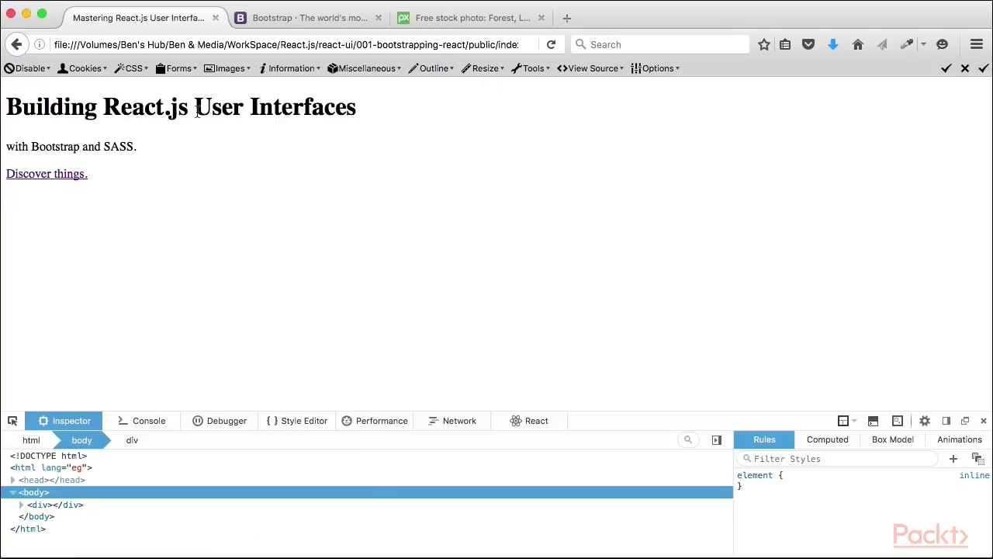
mouse_move(176, 192)
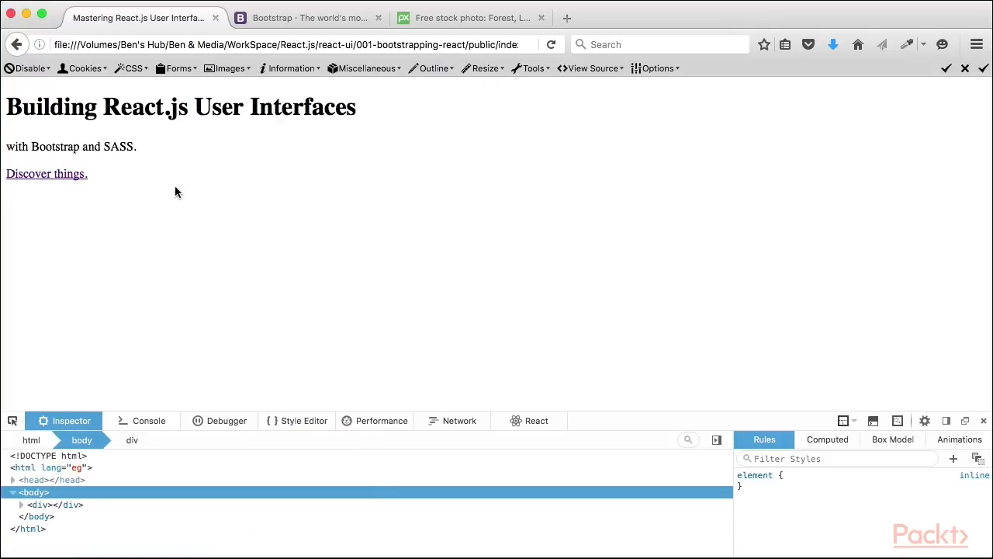
mouse_move(709, 142)
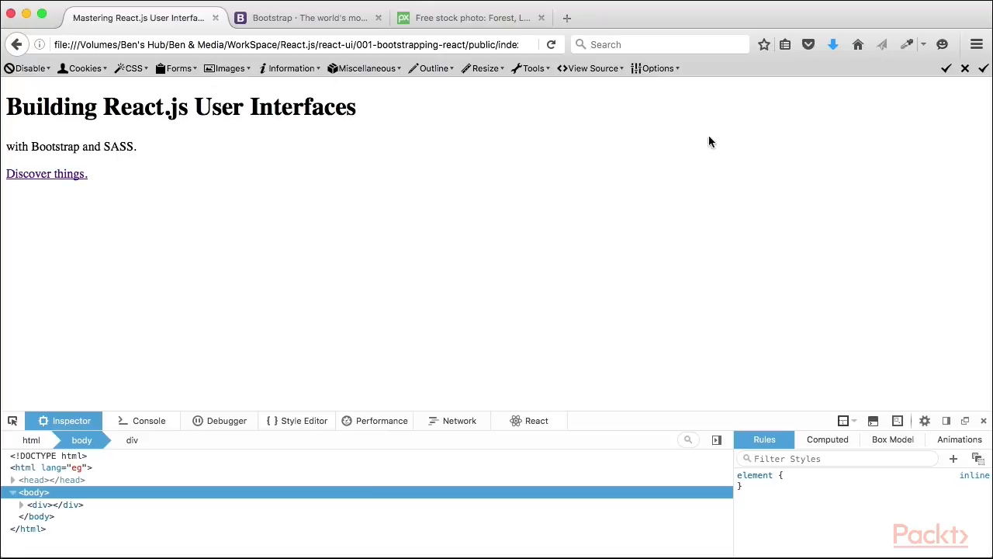
mouse_move(261, 195)
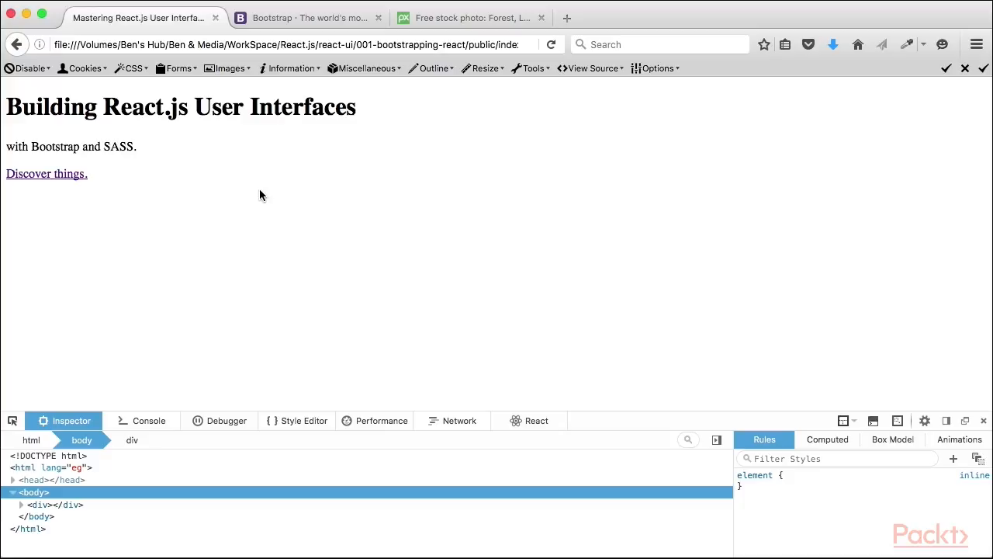
mouse_move(249, 195)
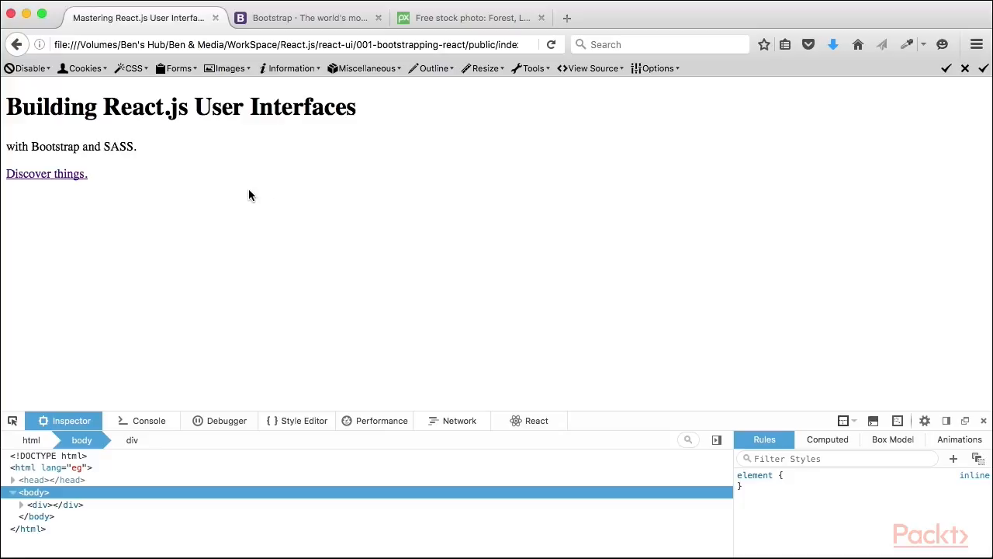
Step: Reload index.html in Firefox to view the heading, tagline and 'Discover things.' link
left_click(310, 44)
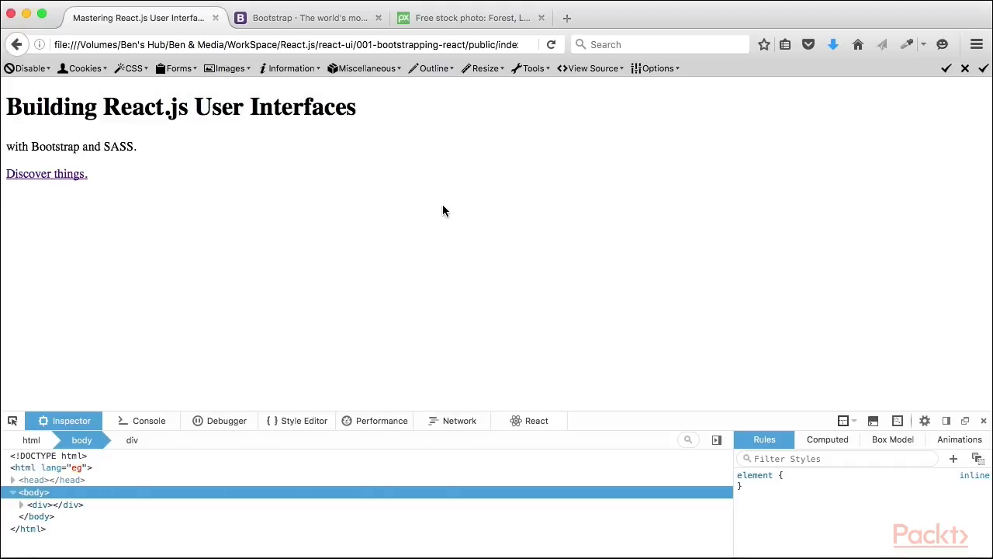
mouse_move(289, 69)
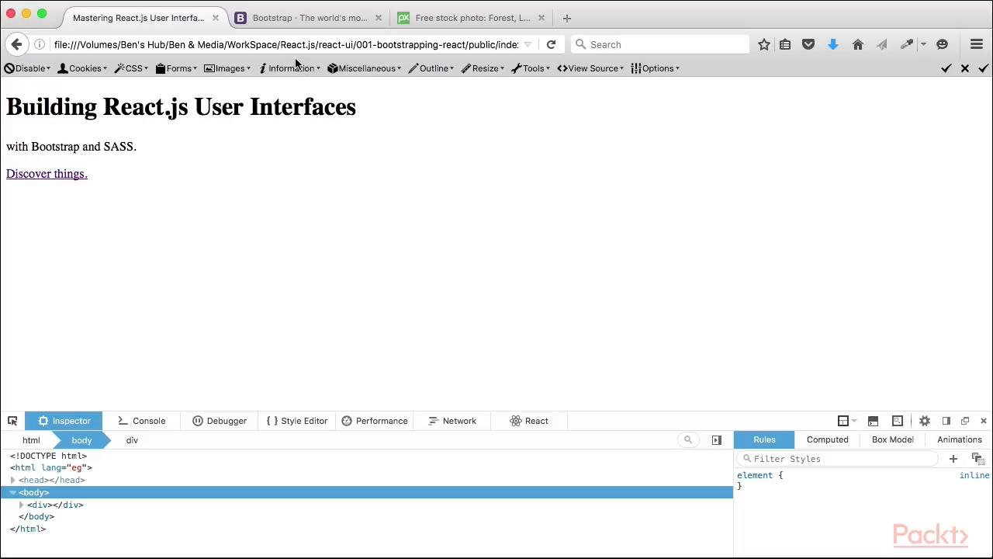
mouse_move(370, 168)
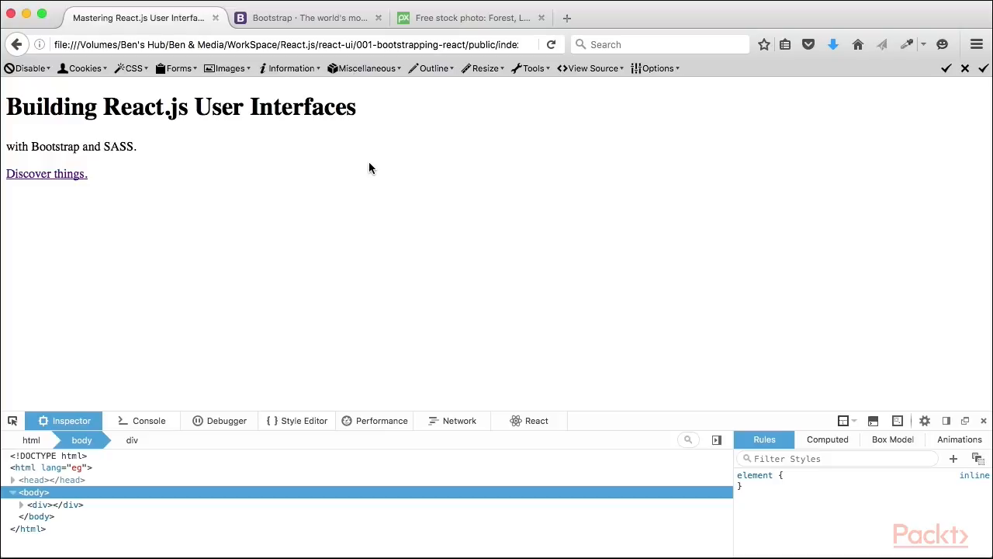
mouse_move(379, 167)
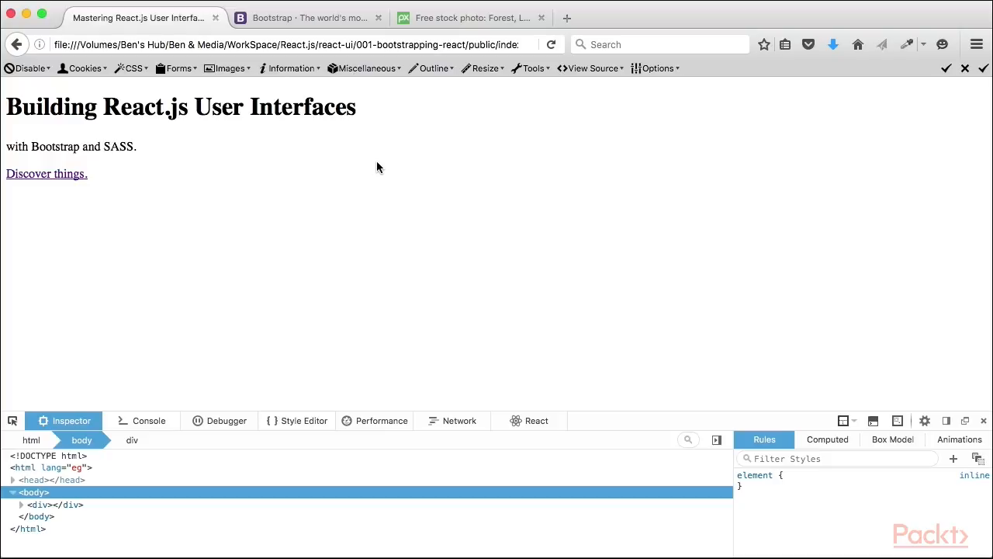
mouse_move(358, 175)
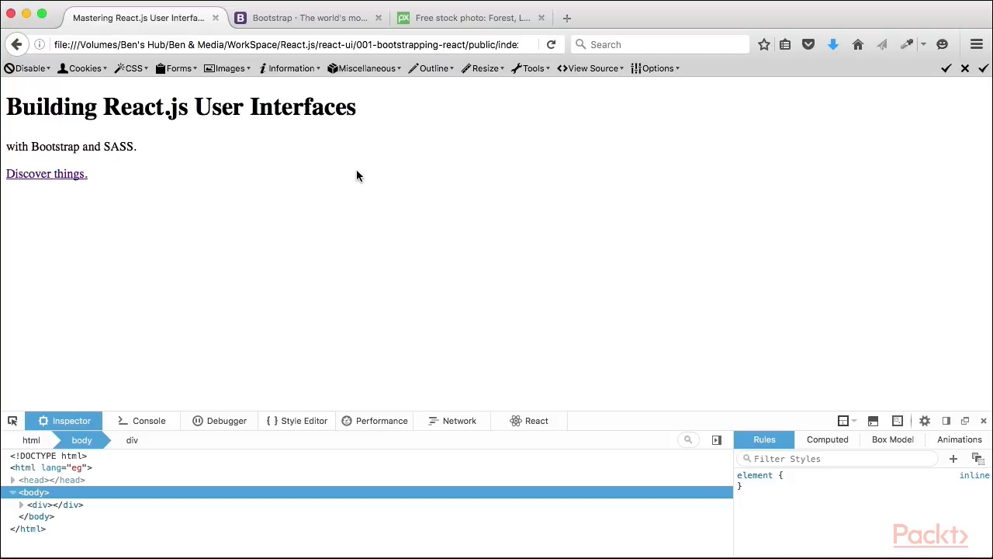
mouse_move(395, 165)
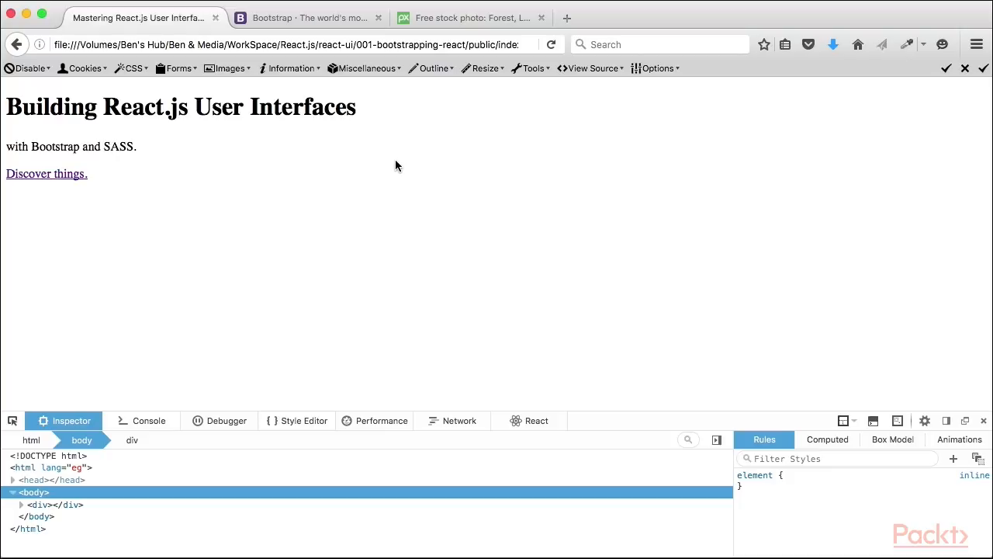
mouse_move(369, 229)
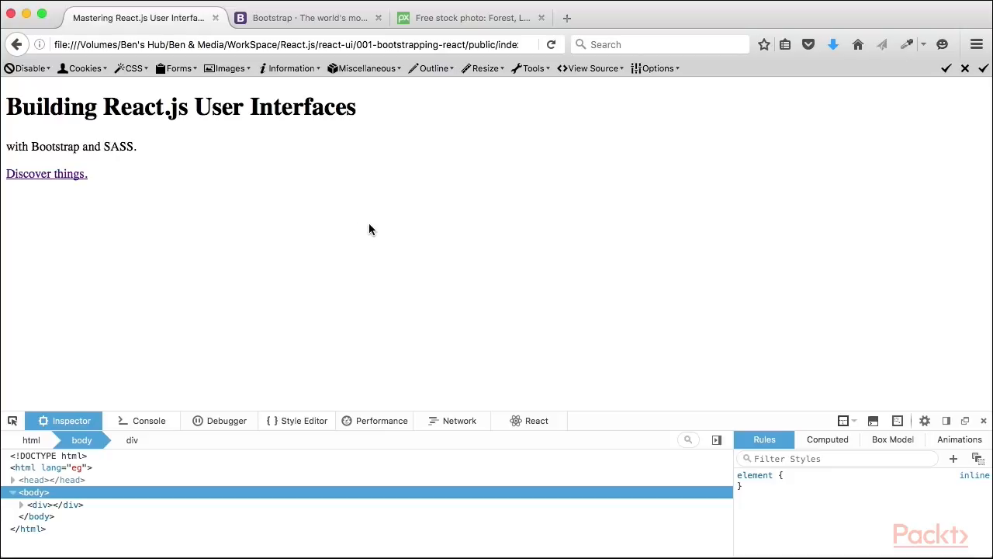
mouse_move(397, 203)
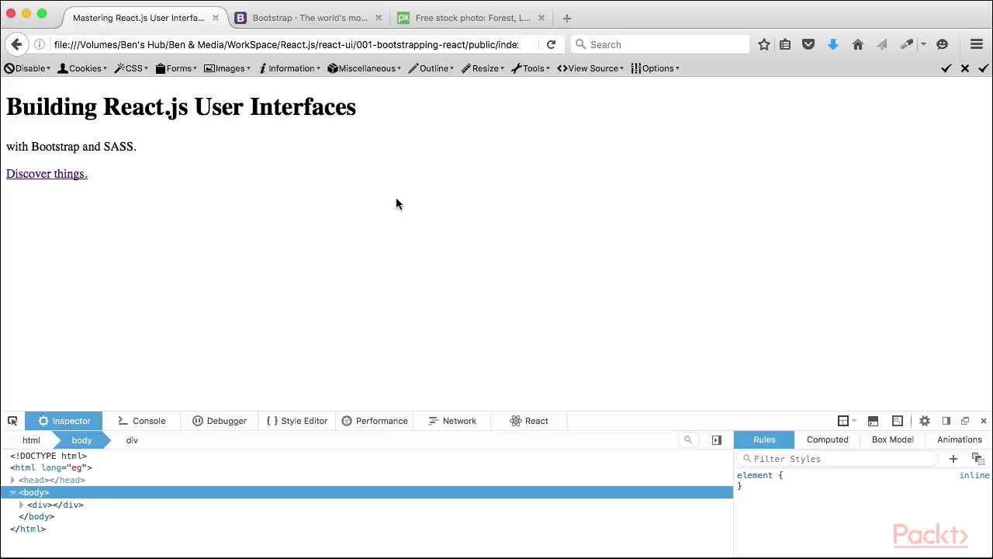
mouse_move(410, 206)
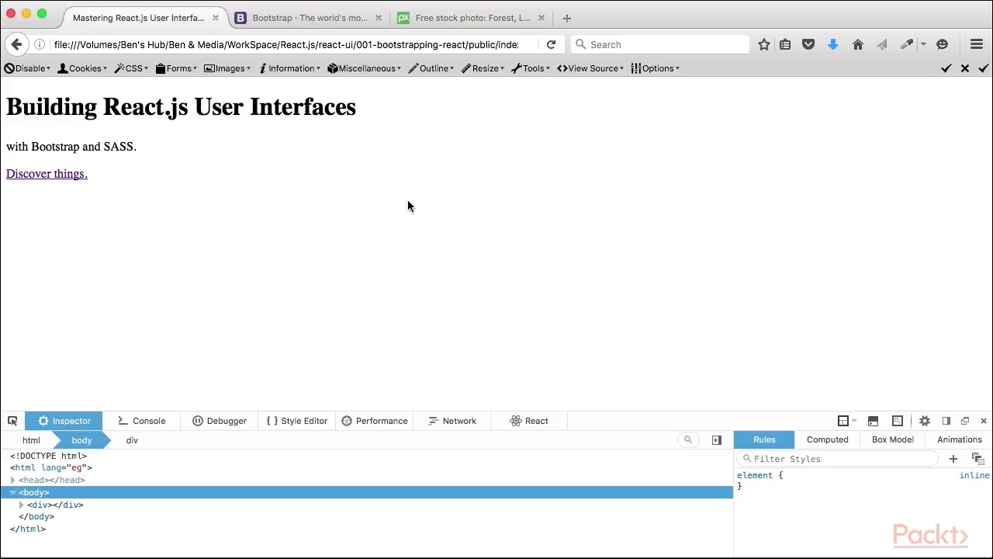